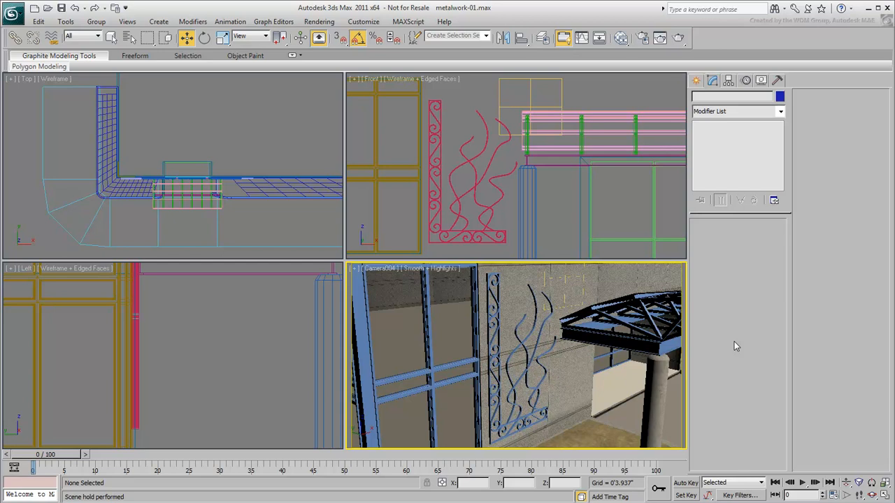
- Render the camera view of the finished canopy and close the preview
{"action": "left_click", "coordinate": [377, 269]}
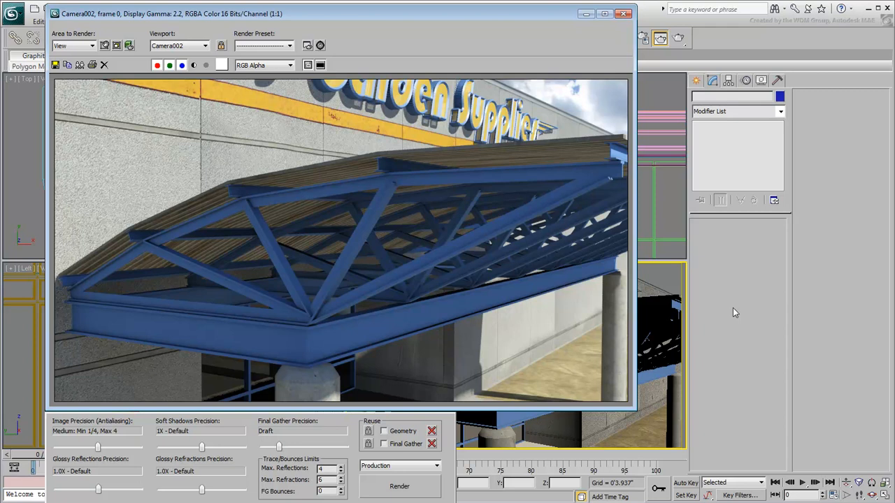
{"action": "mouse_move", "coordinate": [677, 112]}
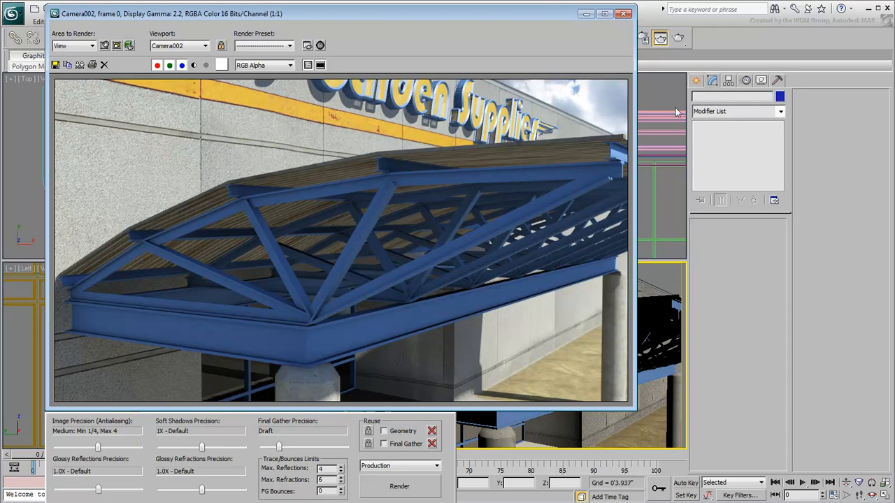
{"action": "left_click", "coordinate": [623, 14]}
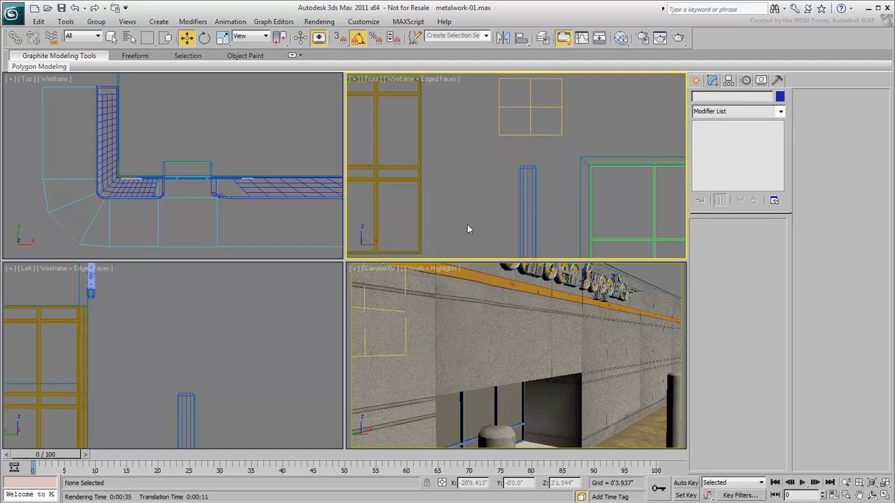
- Draw a rectangle spline in the Top view outlining the canopy frame over the columns
{"action": "left_click", "coordinate": [175, 199]}
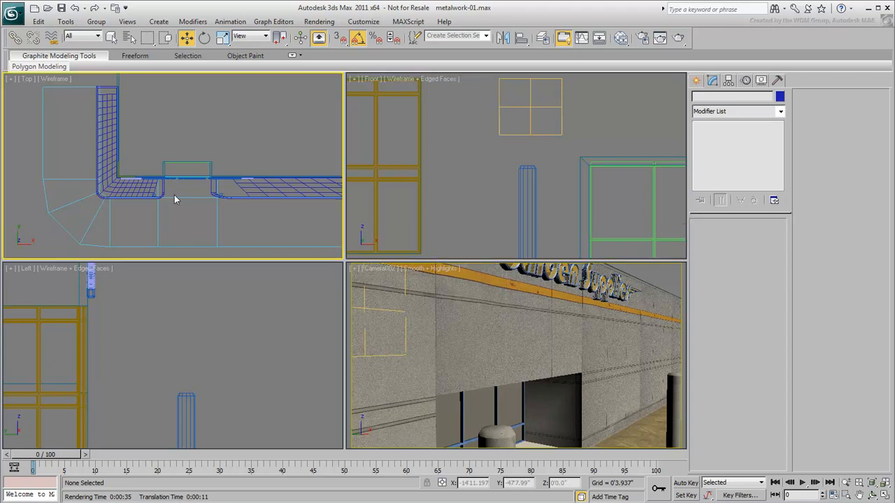
{"action": "left_click", "coordinate": [697, 79]}
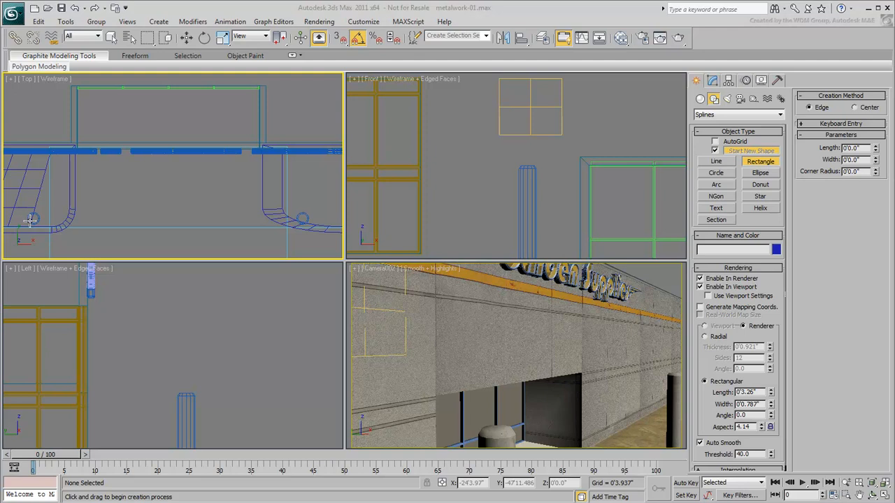
{"action": "left_click_drag", "start_coordinate": [35, 221], "coordinate": [274, 156]}
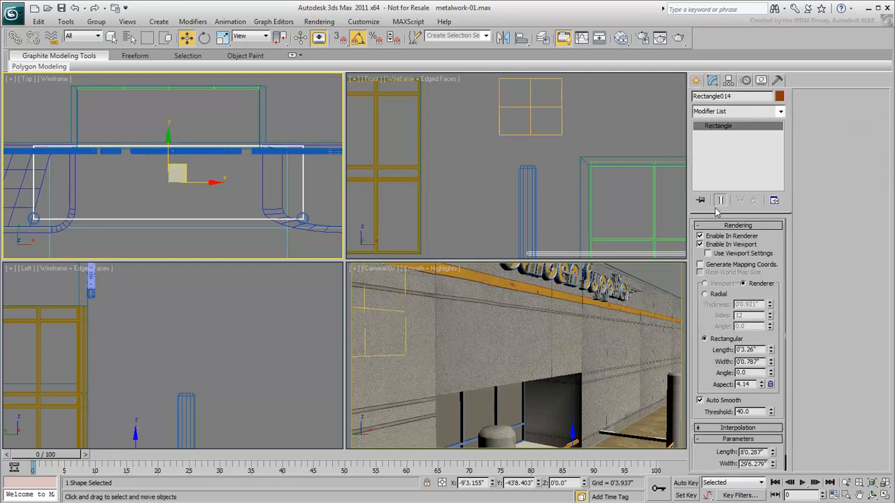
{"action": "left_click", "coordinate": [700, 235]}
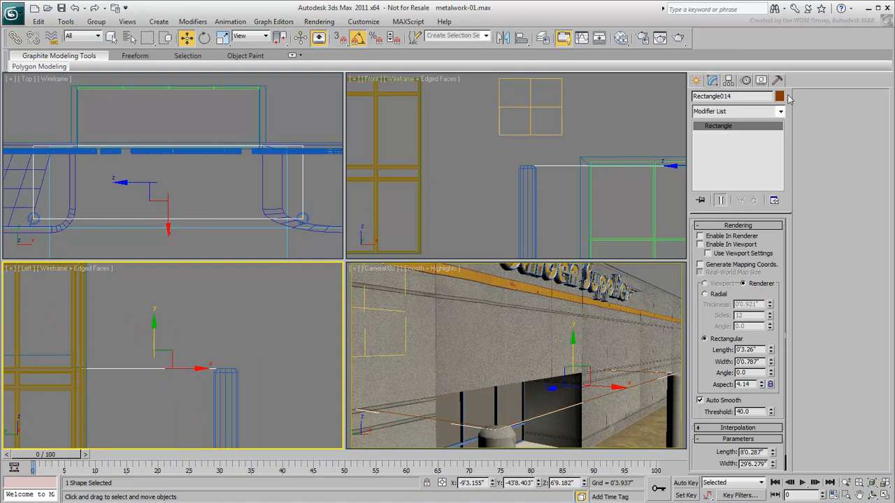
- Give the rectangle a blue object colour
{"action": "left_click", "coordinate": [780, 95]}
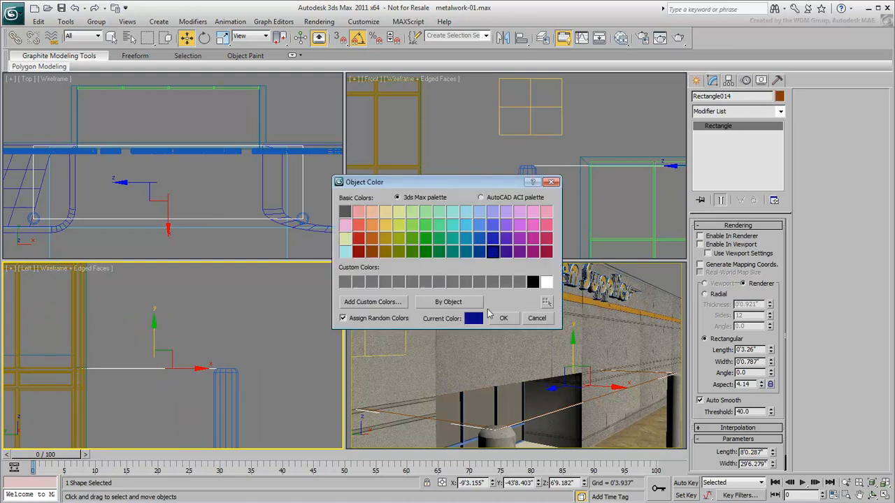
{"action": "left_click", "coordinate": [503, 318]}
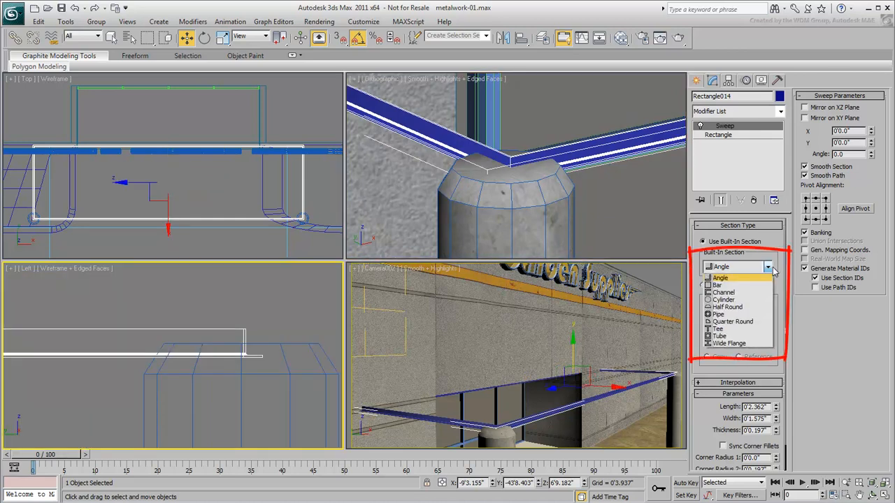
- Sweep the rectangle with the built-in Wide Flange section to form the I-beam frame
{"action": "left_click", "coordinate": [722, 277]}
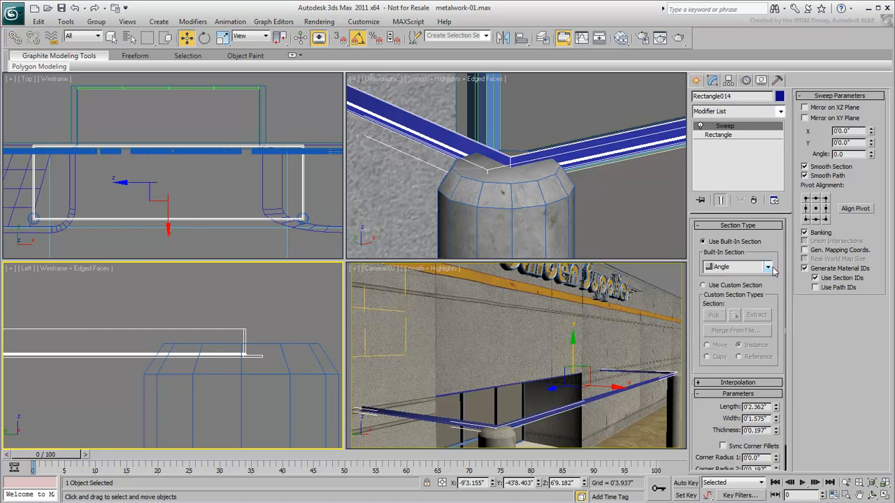
{"action": "left_click", "coordinate": [704, 285]}
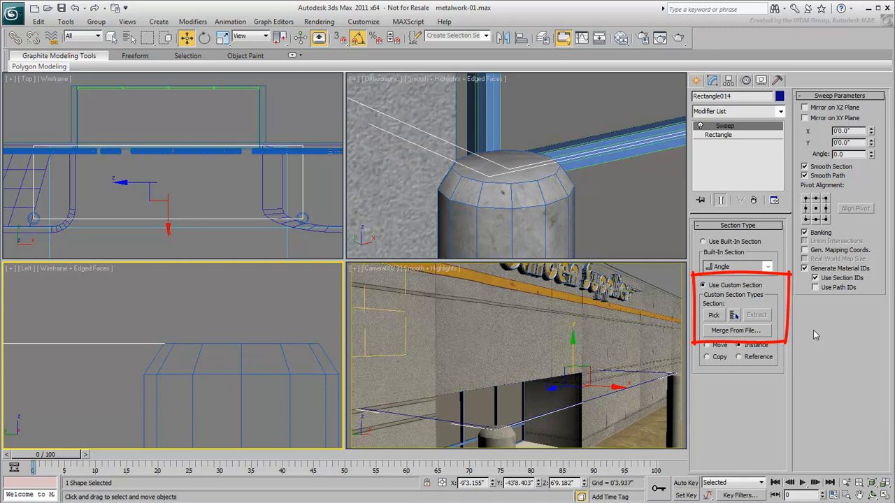
{"action": "left_click", "coordinate": [703, 241]}
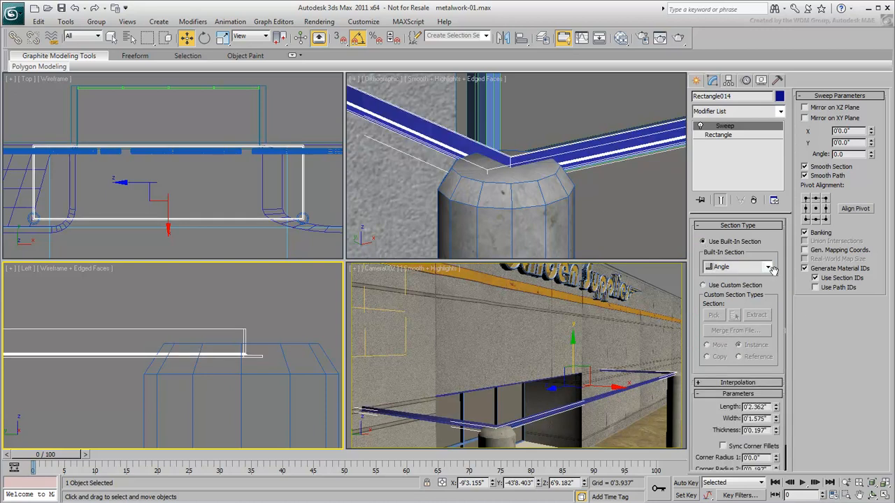
{"action": "left_click", "coordinate": [768, 265]}
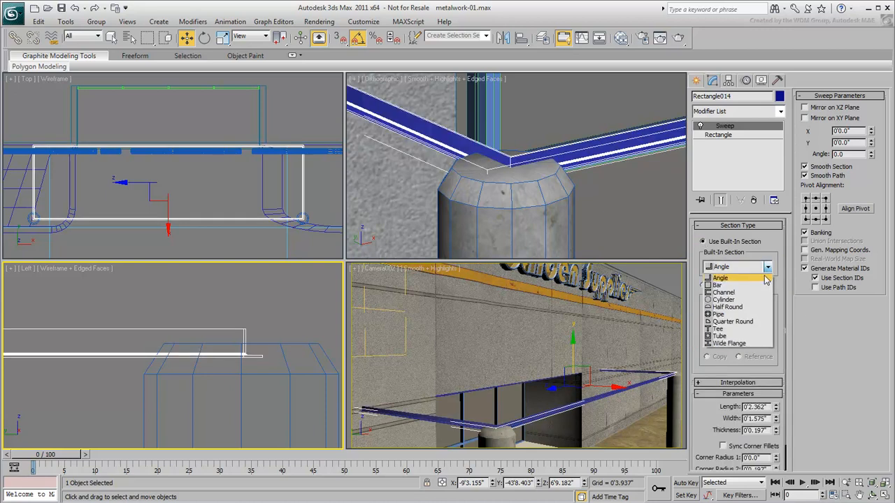
{"action": "mouse_move", "coordinate": [729, 344]}
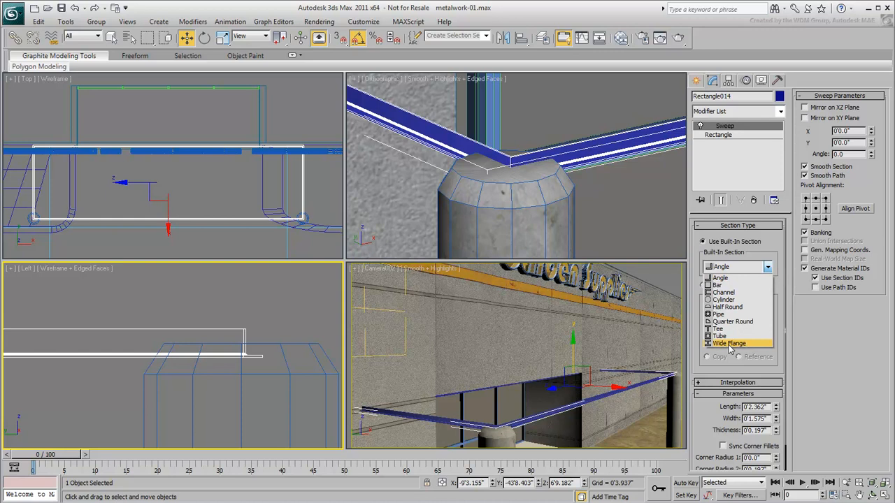
{"action": "left_click", "coordinate": [728, 344]}
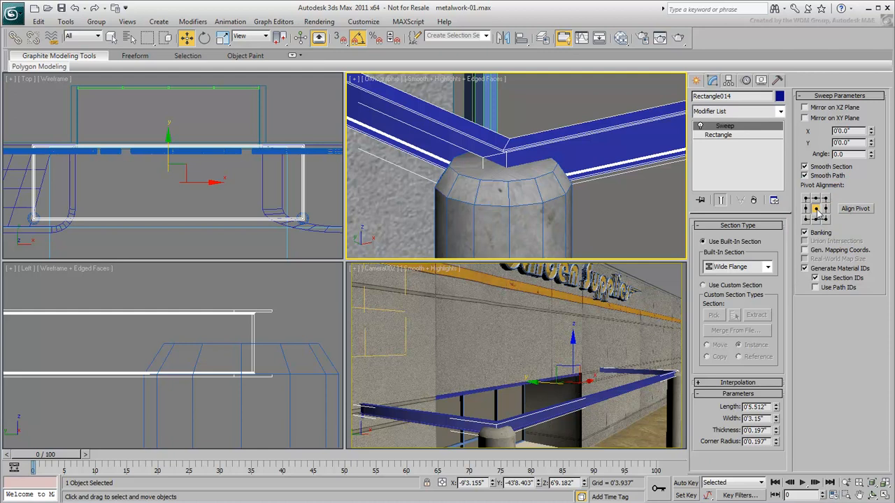
- Align the Wide Flange profile to sit on the path and turn off Smooth Section and Smooth Path
{"action": "left_click", "coordinate": [817, 198]}
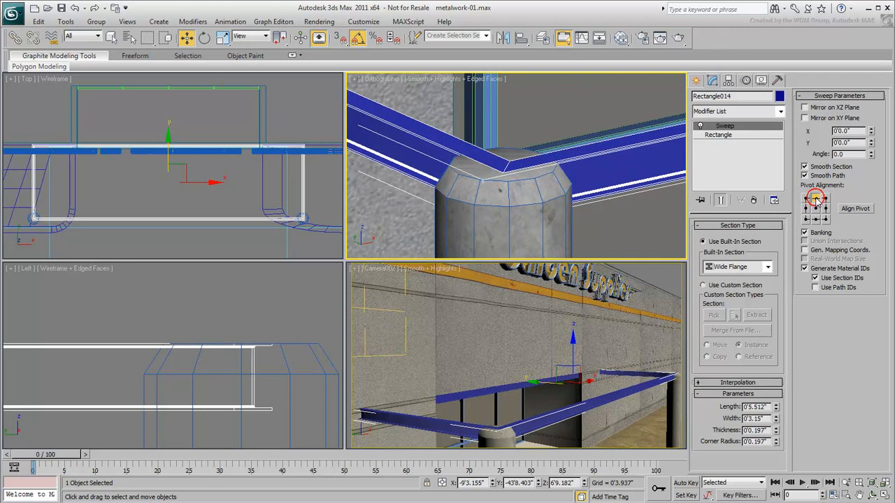
{"action": "left_click", "coordinate": [825, 221]}
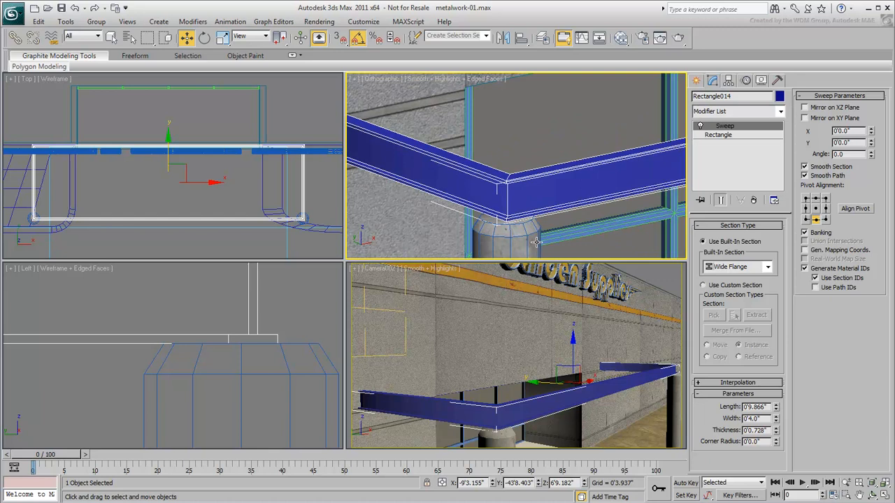
{"action": "left_click", "coordinate": [805, 167]}
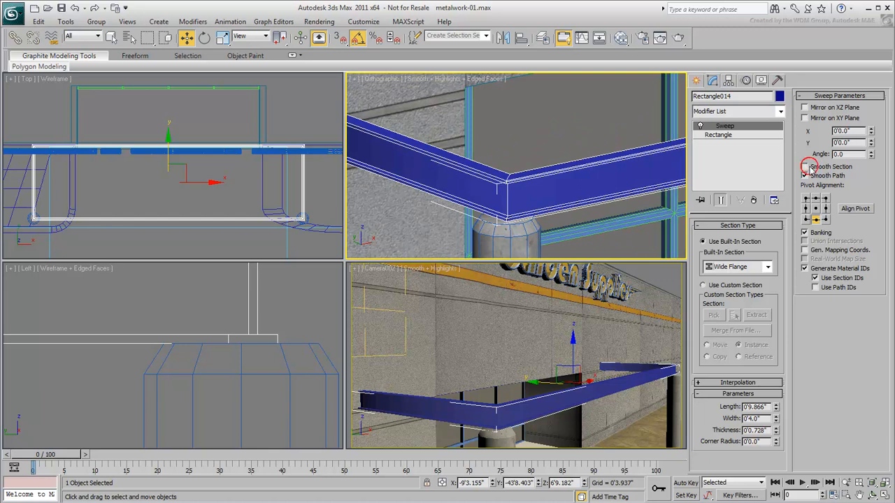
{"action": "left_click", "coordinate": [805, 166]}
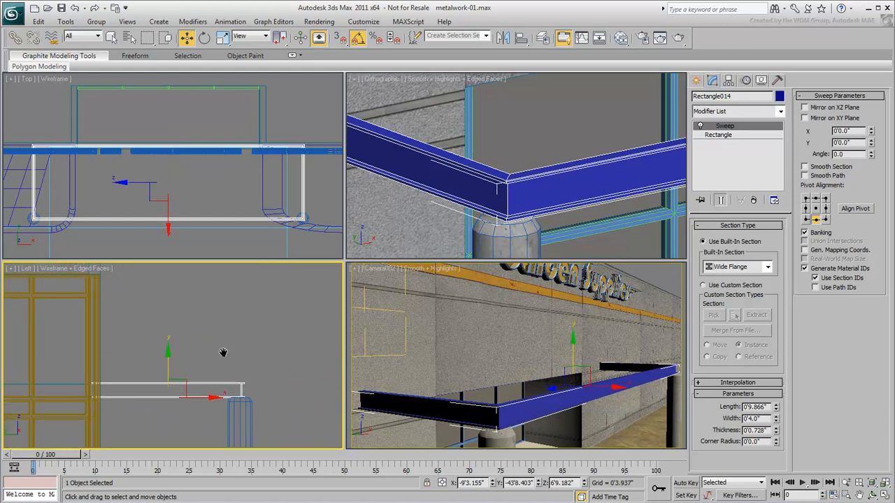
- Draw a rectangle in the side view and convert it to an editable spline at vertex level
{"action": "left_click", "coordinate": [698, 79]}
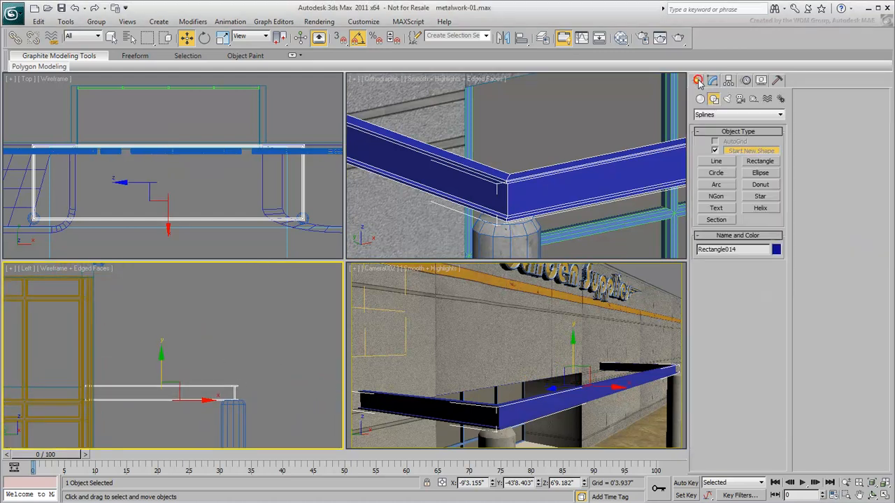
{"action": "left_click", "coordinate": [760, 161]}
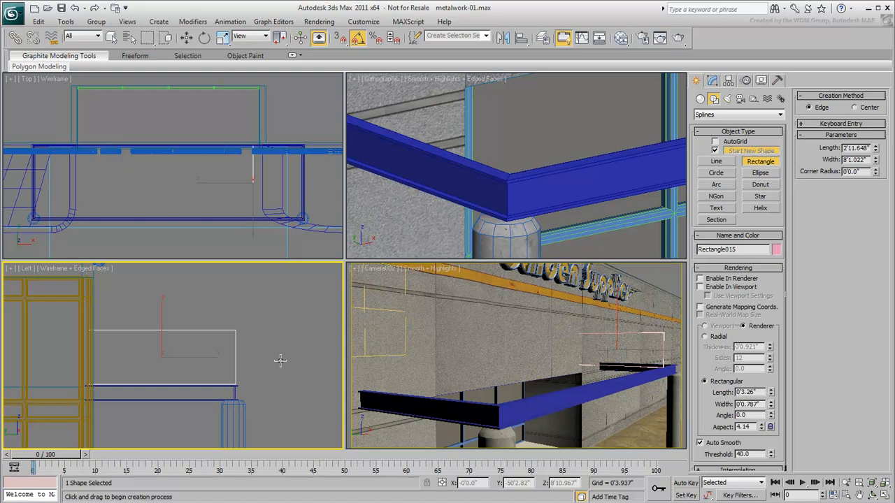
{"action": "right_click", "coordinate": [249, 347]}
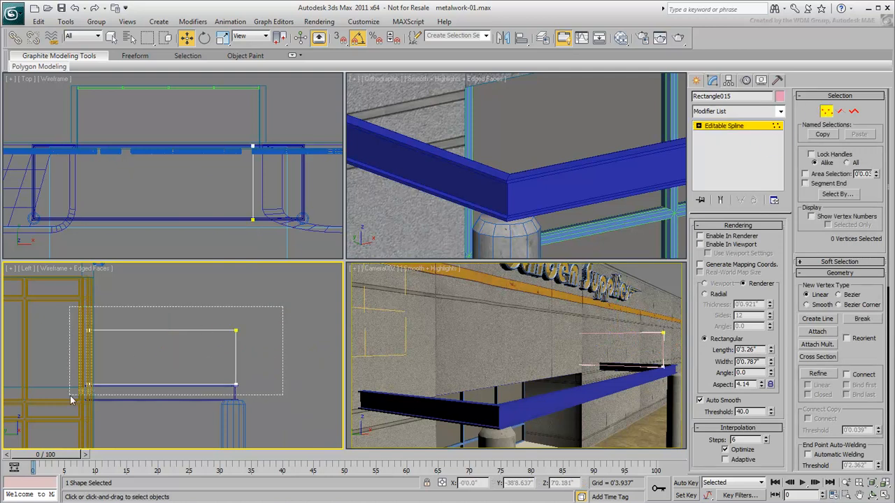
{"action": "right_click", "coordinate": [70, 400]}
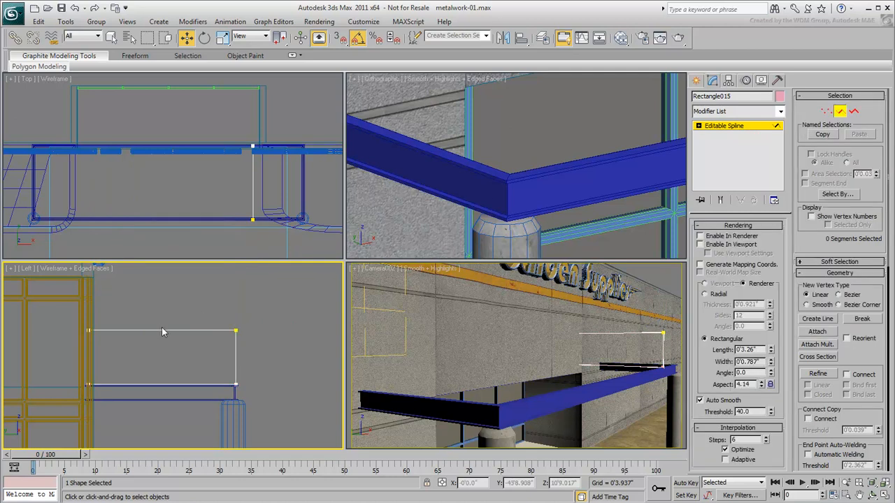
- Subdivide the top segment and raise the middle vertex into a pitched truss peak
{"action": "left_click", "coordinate": [165, 330]}
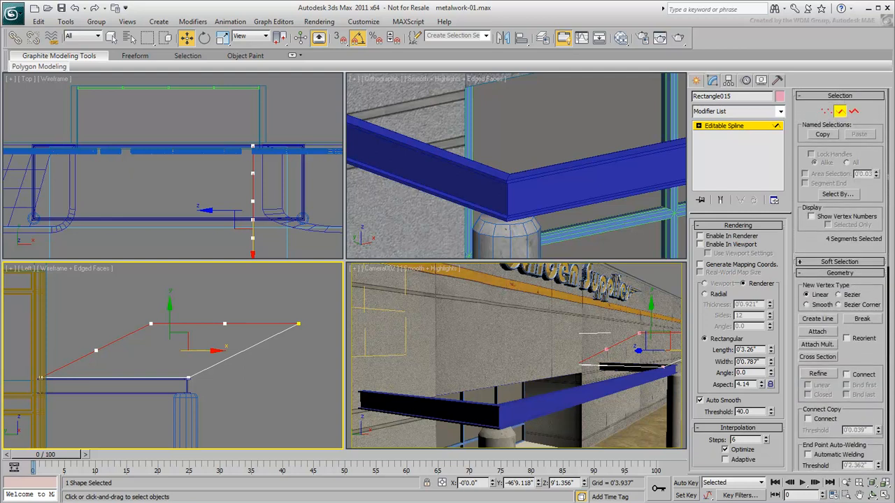
{"action": "left_click", "coordinate": [826, 112]}
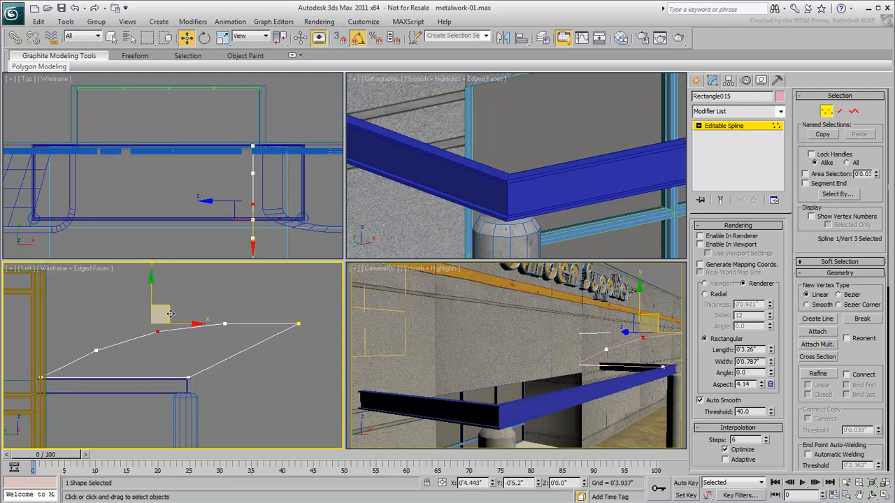
{"action": "left_click", "coordinate": [266, 303]}
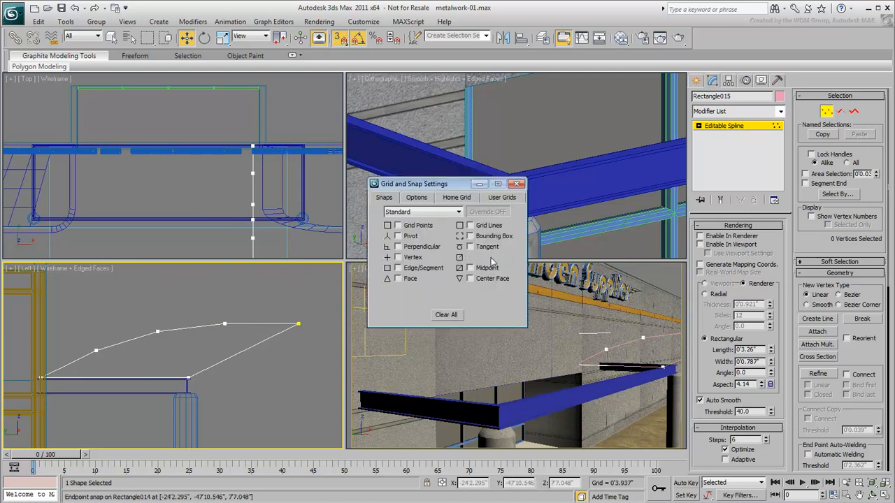
- Enable vertex snapping and draw diagonal web lines between the truss outline's vertices
{"action": "left_click", "coordinate": [520, 183]}
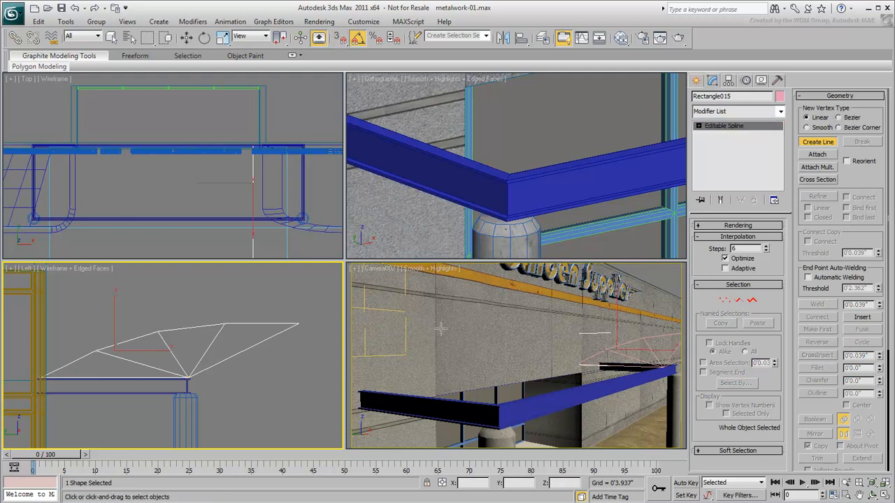
- Sweep the truss spline with the built-in Tee section and maximize the side view on it
{"action": "left_click", "coordinate": [780, 112]}
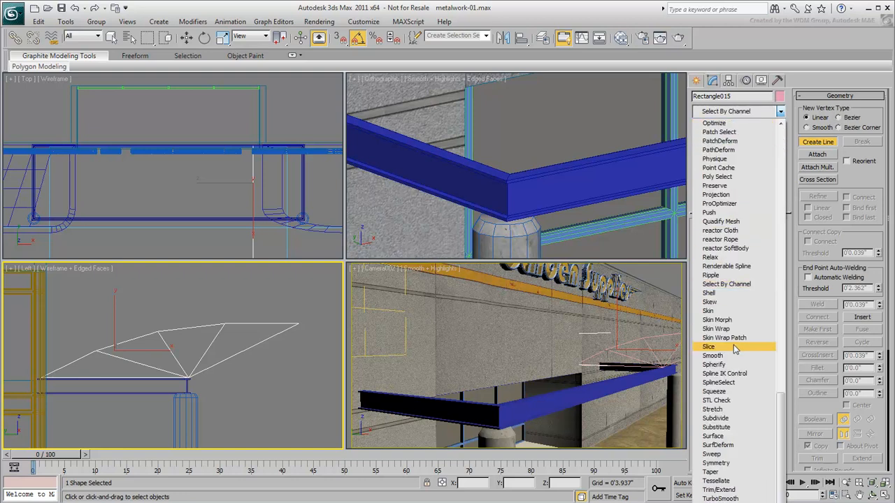
{"action": "left_click", "coordinate": [711, 453]}
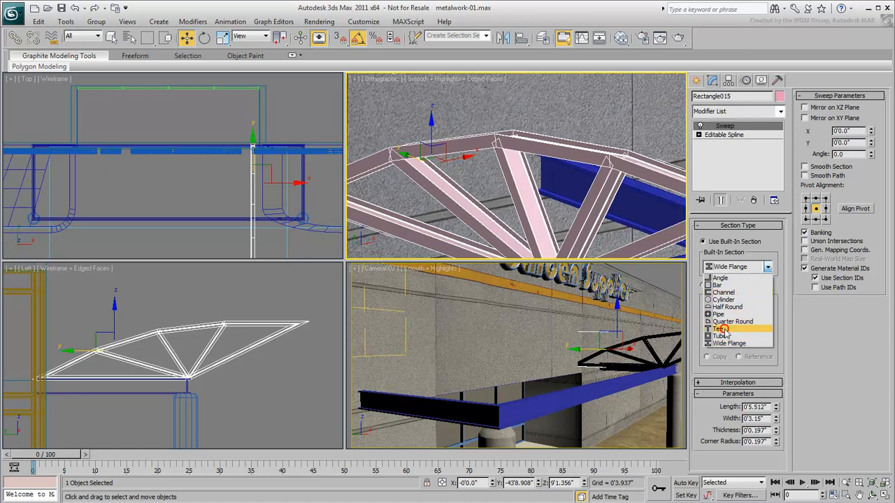
{"action": "left_click", "coordinate": [725, 328]}
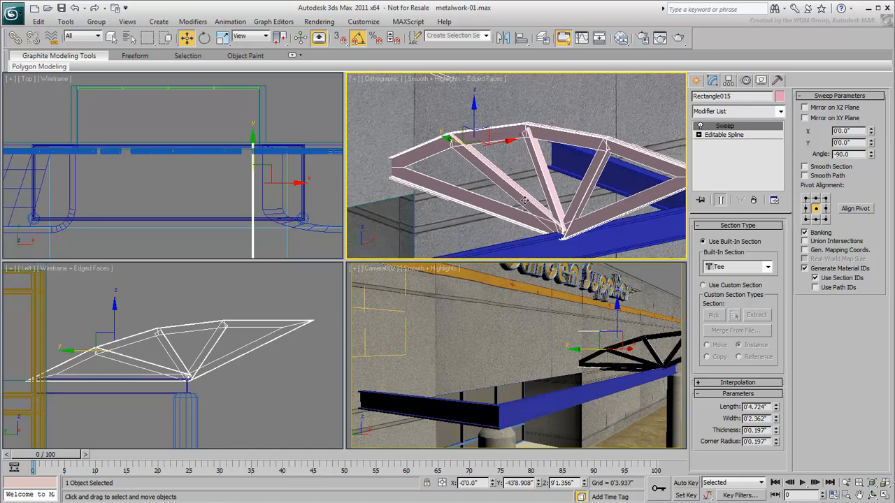
{"action": "left_click_drag", "start_coordinate": [525, 202], "coordinate": [470, 196]}
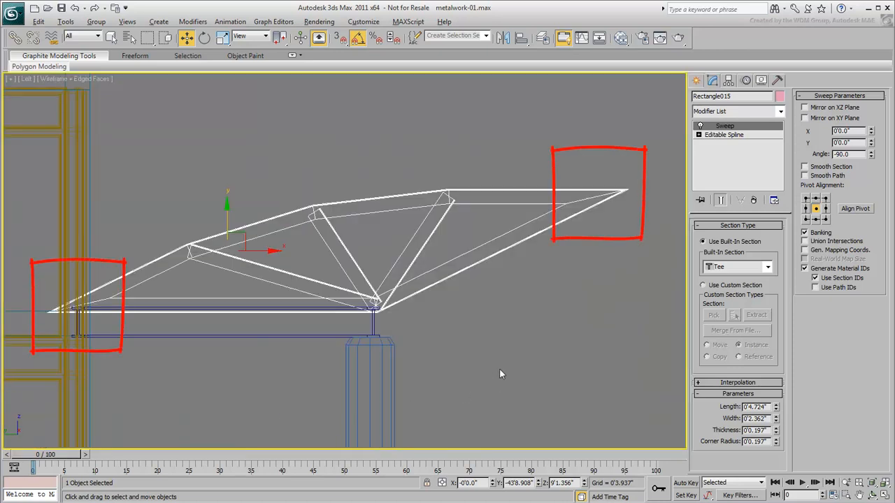
- At vertex level with Show End Result on, move the truss's left end points inward
{"action": "left_click", "coordinate": [700, 134]}
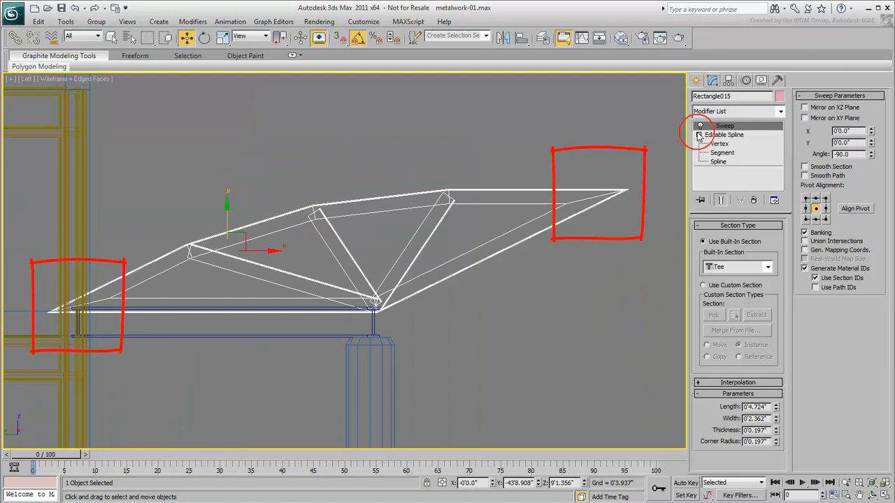
{"action": "left_click", "coordinate": [718, 143]}
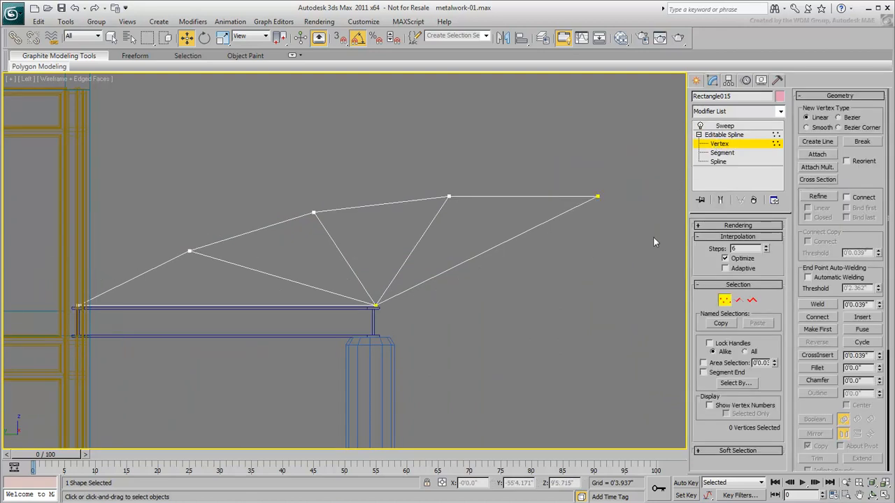
{"action": "left_click", "coordinate": [722, 200]}
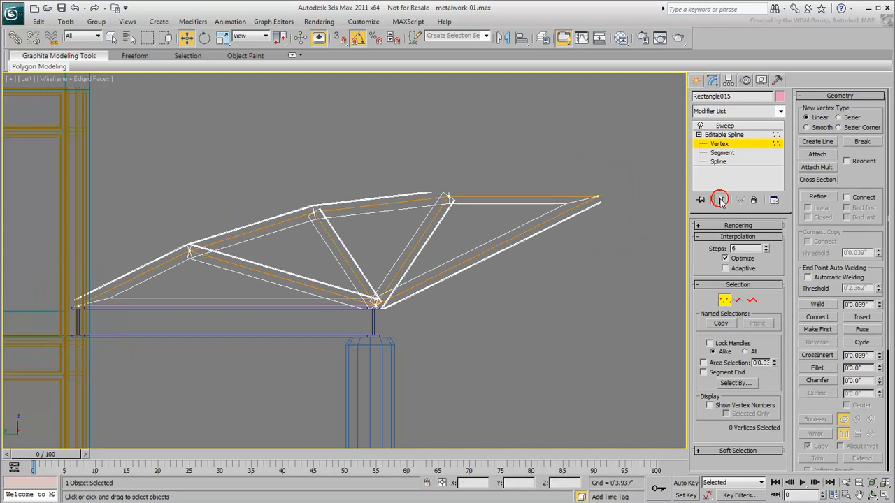
{"action": "left_click", "coordinate": [601, 198]}
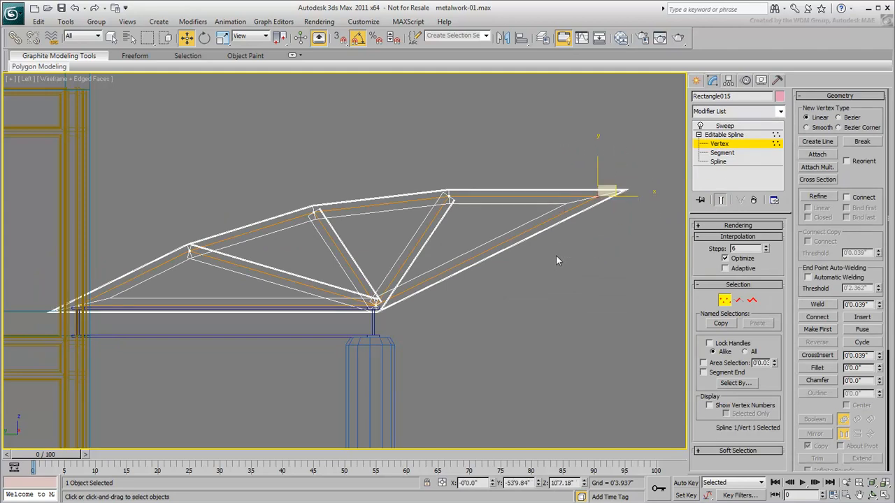
{"action": "left_click_drag", "start_coordinate": [34, 249], "coordinate": [106, 362]}
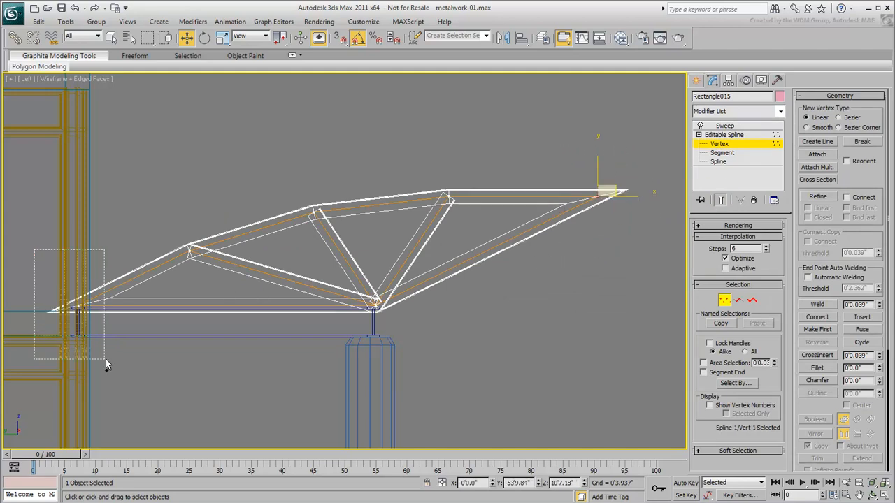
{"action": "left_click", "coordinate": [375, 305]}
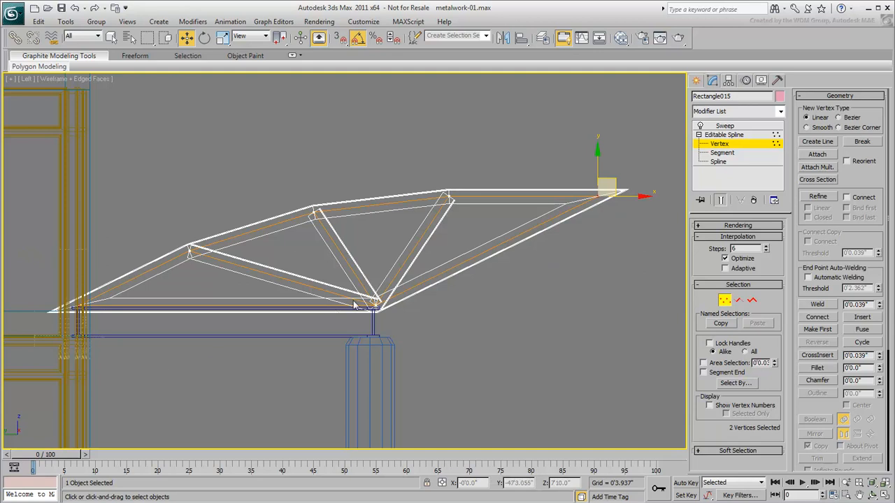
{"action": "left_click", "coordinate": [862, 141]}
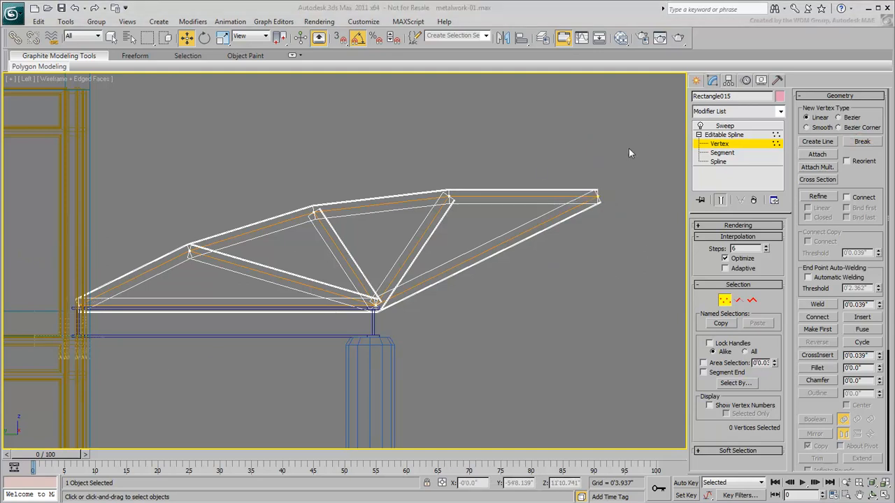
- Reposition the truss's right end point inward and return to the spline's top level
{"action": "left_click", "coordinate": [599, 195]}
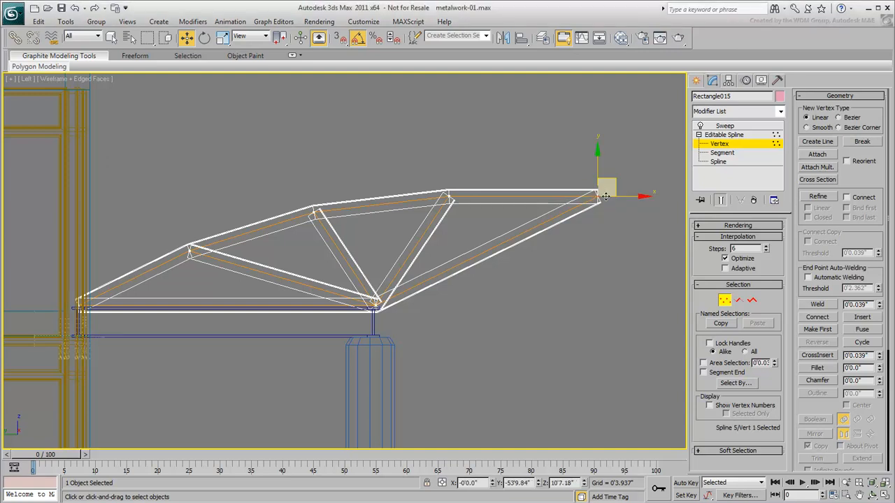
{"action": "left_click_drag", "start_coordinate": [598, 196], "coordinate": [607, 187]}
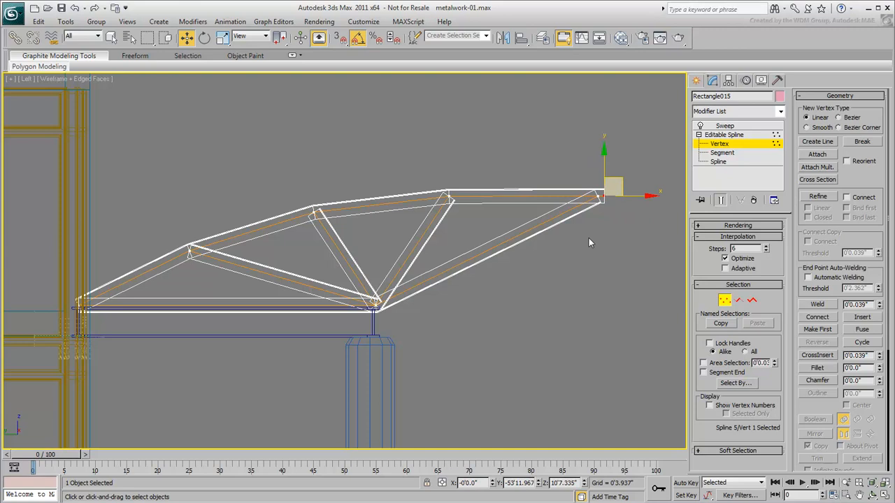
{"action": "left_click", "coordinate": [725, 134]}
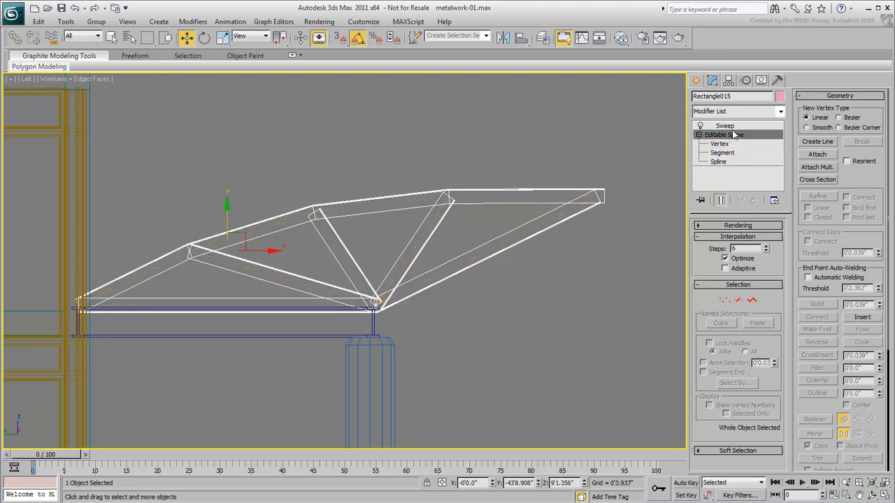
- Adjust the Tee section dimensions in Sweep, revisiting the spline vertices, with four viewports restored
{"action": "left_click", "coordinate": [724, 126]}
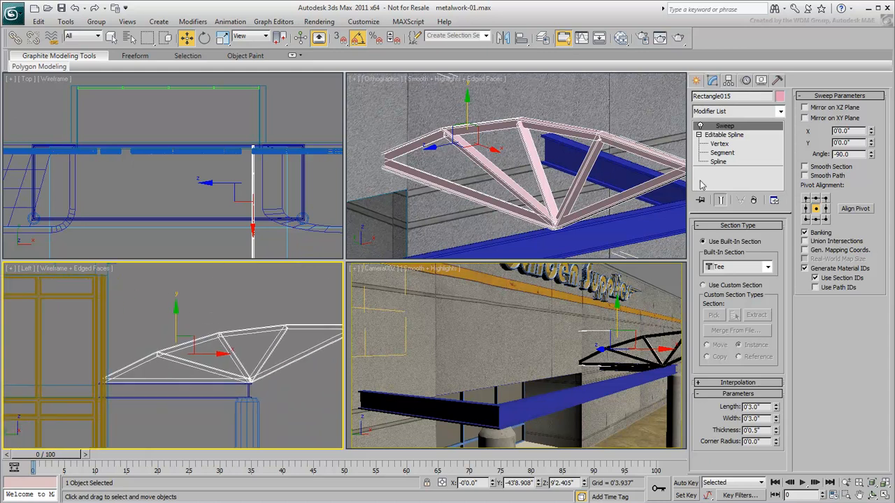
{"action": "left_click", "coordinate": [719, 143]}
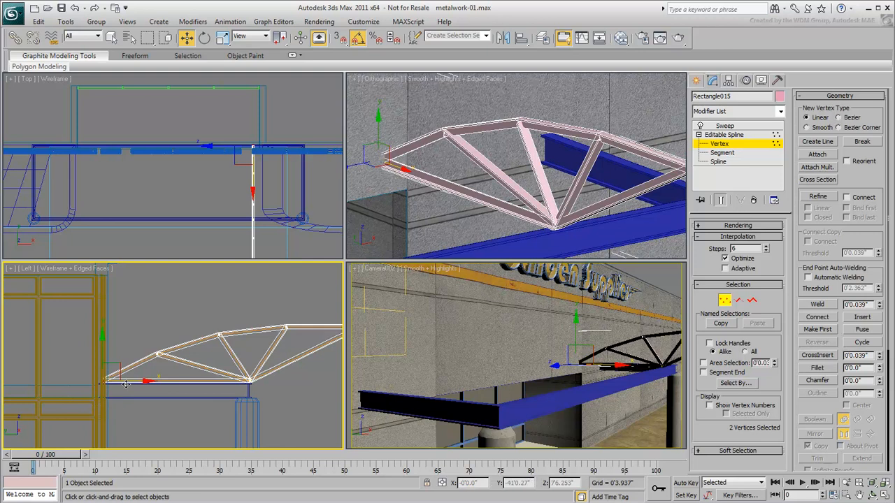
{"action": "left_click", "coordinate": [725, 134]}
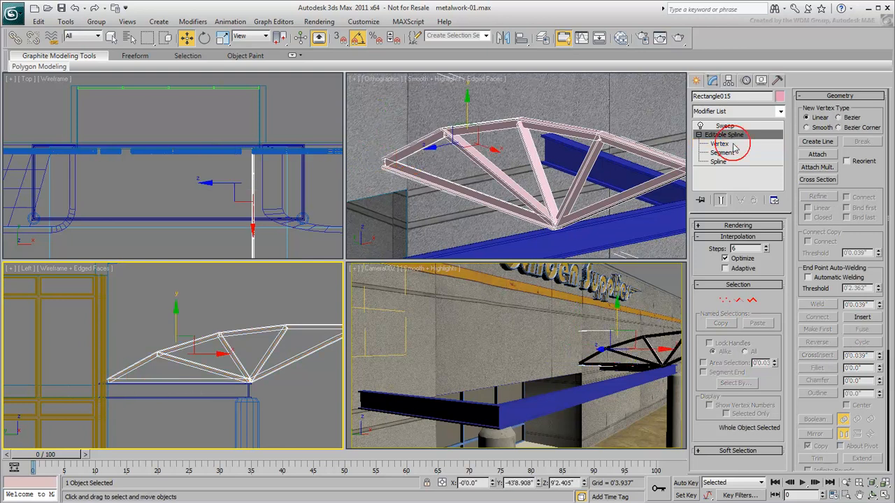
{"action": "left_click", "coordinate": [724, 126]}
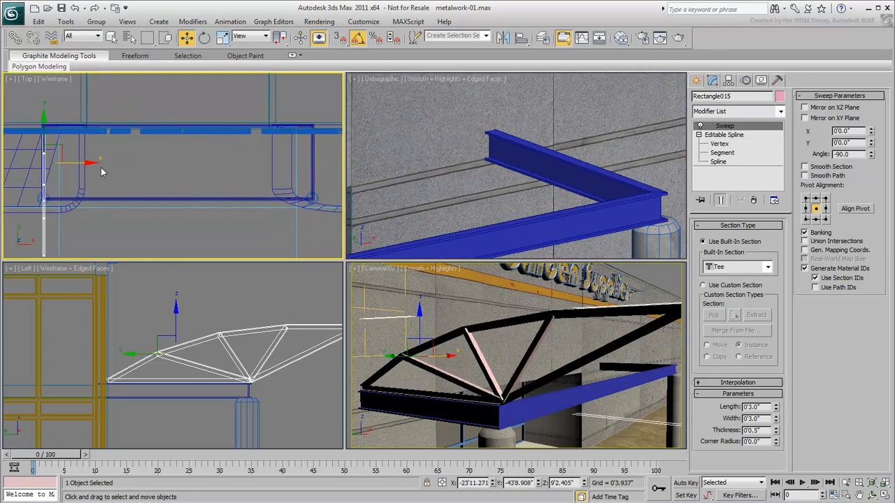
- Array the truss into eight instanced copies along the canopy frame via Tools > Array
{"action": "left_click", "coordinate": [64, 22]}
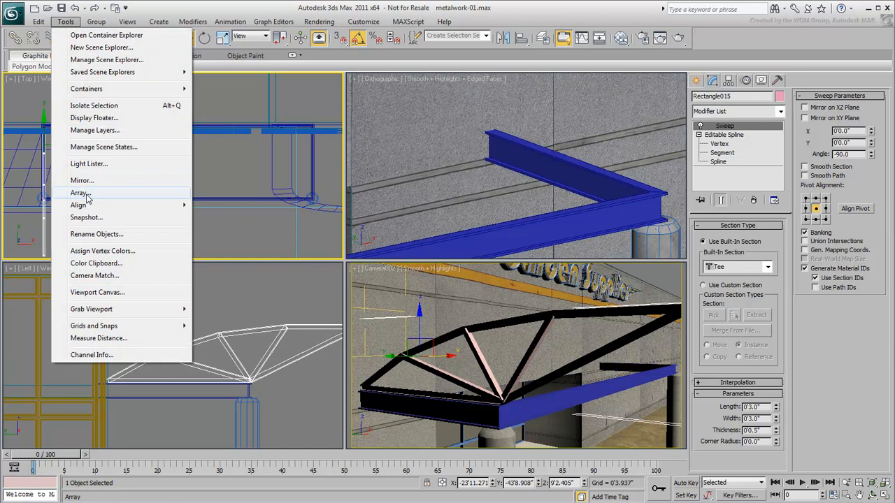
{"action": "left_click", "coordinate": [78, 193]}
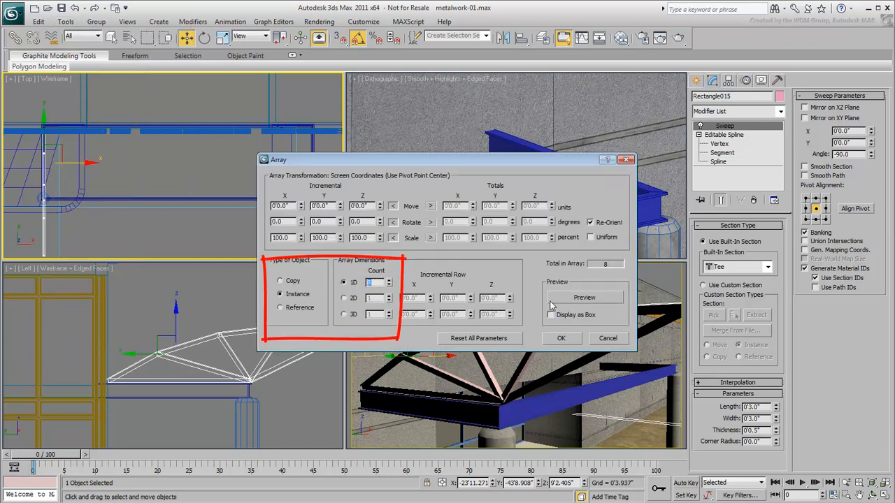
{"action": "left_click", "coordinate": [584, 298]}
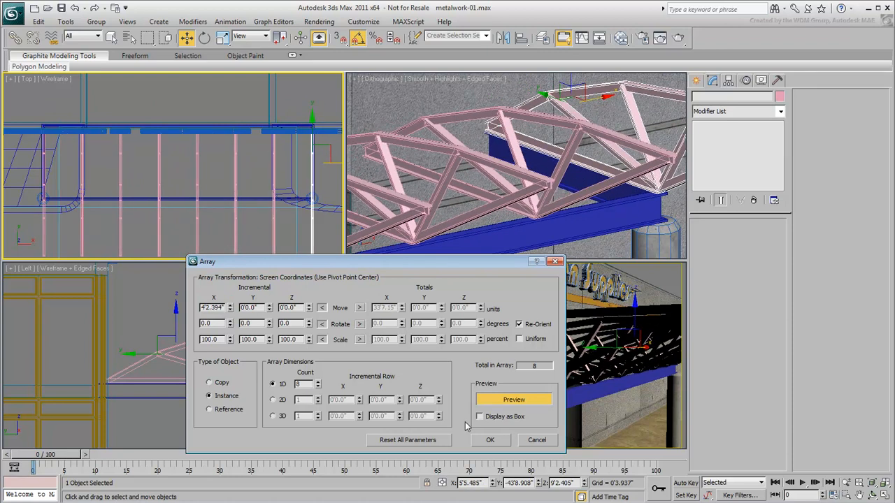
{"action": "left_click", "coordinate": [490, 439]}
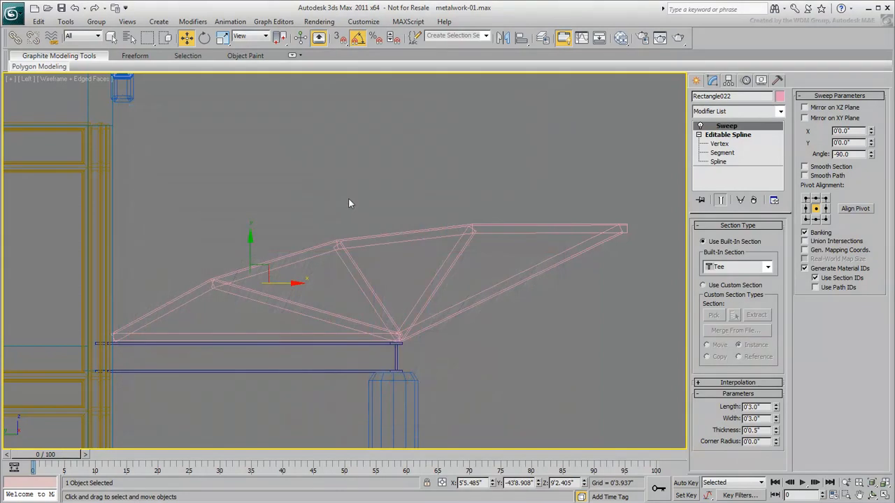
- Draw a roof profile line along the truss tops and extrude it into a sheet spanning the trusses
{"action": "left_click", "coordinate": [698, 80]}
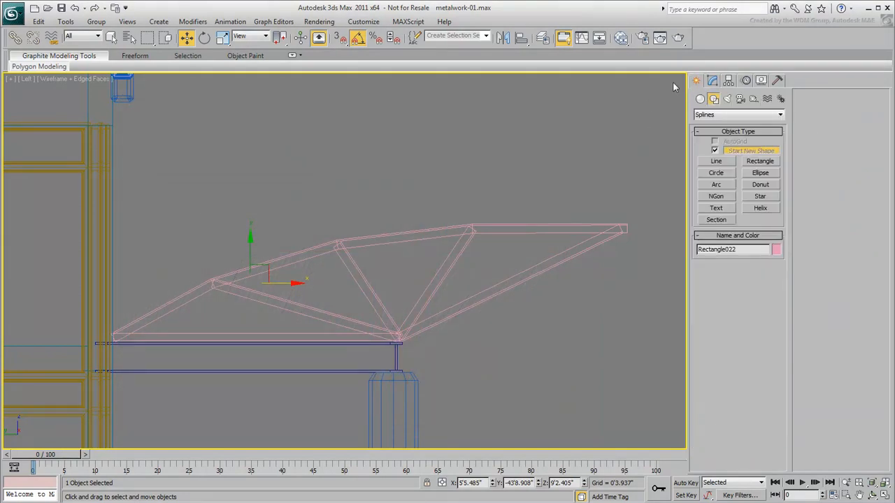
{"action": "left_click", "coordinate": [716, 162]}
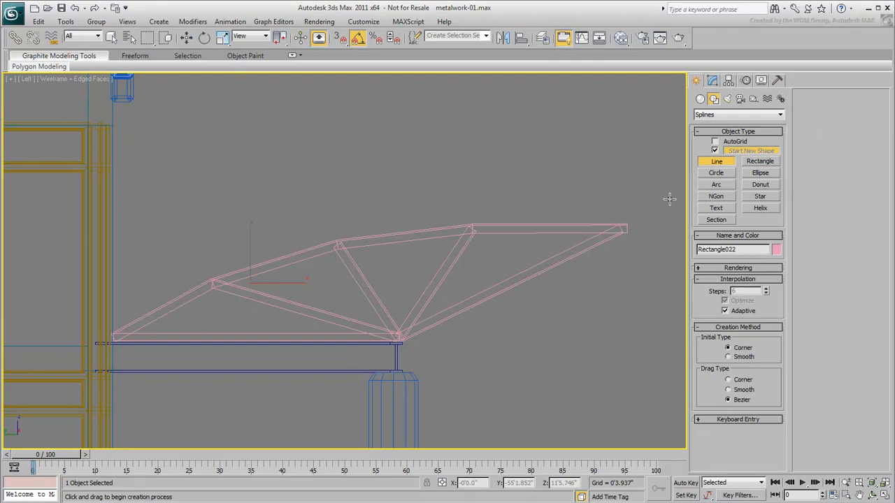
{"action": "left_click", "coordinate": [330, 231]}
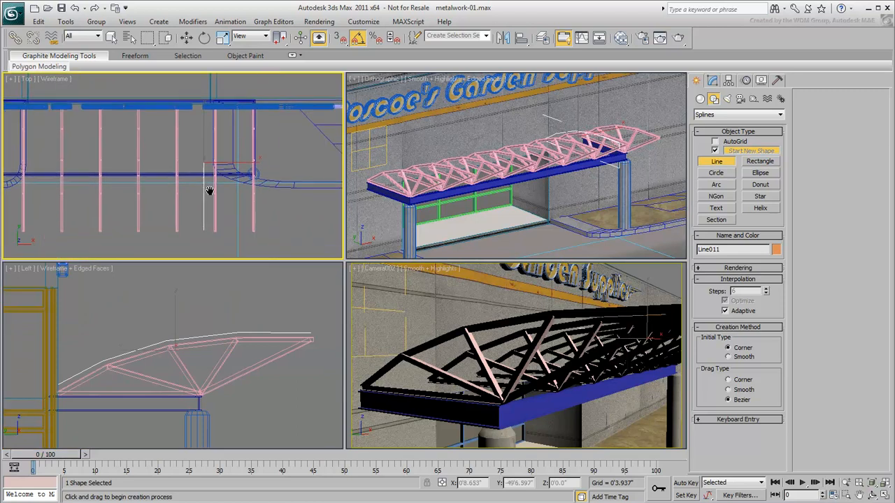
{"action": "left_click", "coordinate": [187, 38]}
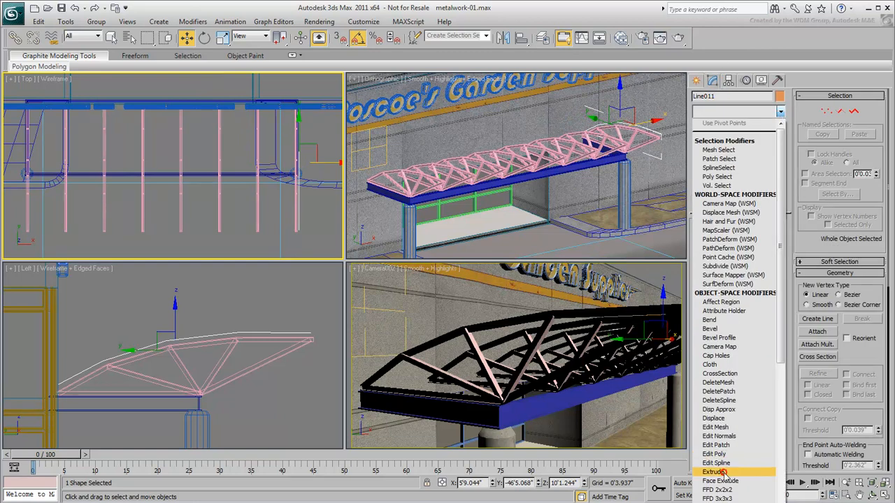
{"action": "left_click", "coordinate": [716, 472]}
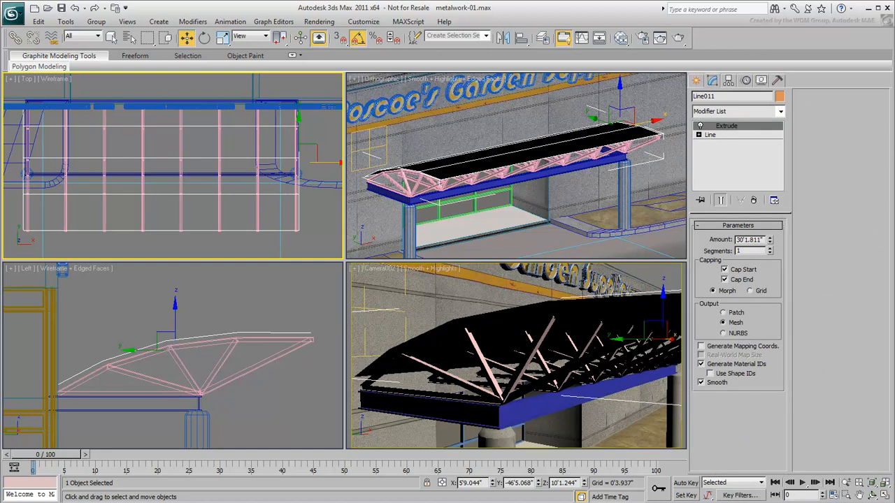
{"action": "mouse_move", "coordinate": [193, 212]}
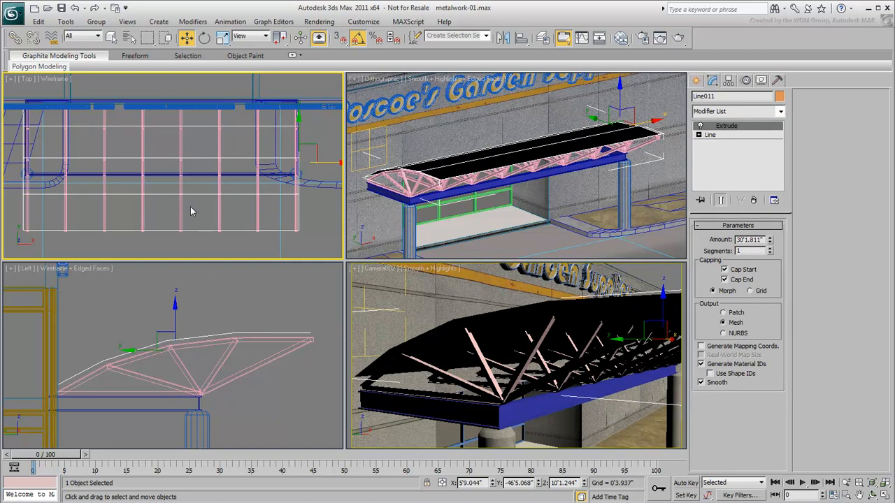
- Convert the roof sheet to an editable poly and work at its edge level
{"action": "right_click", "coordinate": [193, 210]}
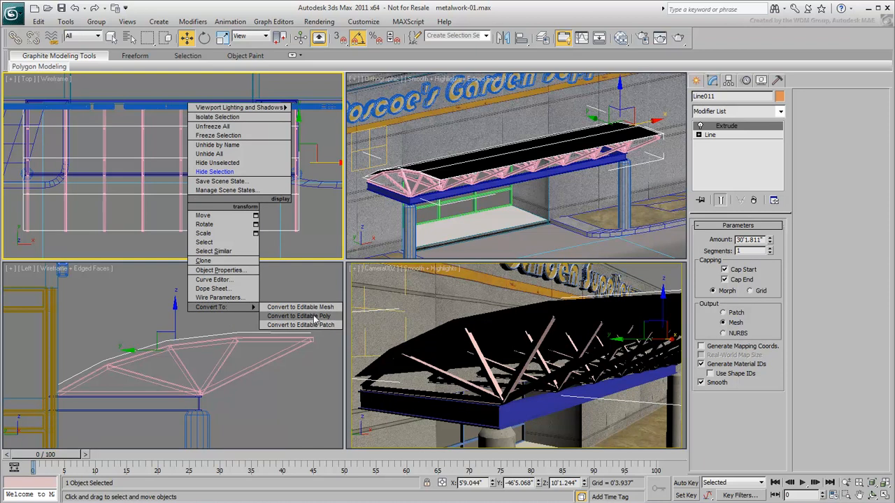
{"action": "left_click", "coordinate": [299, 316]}
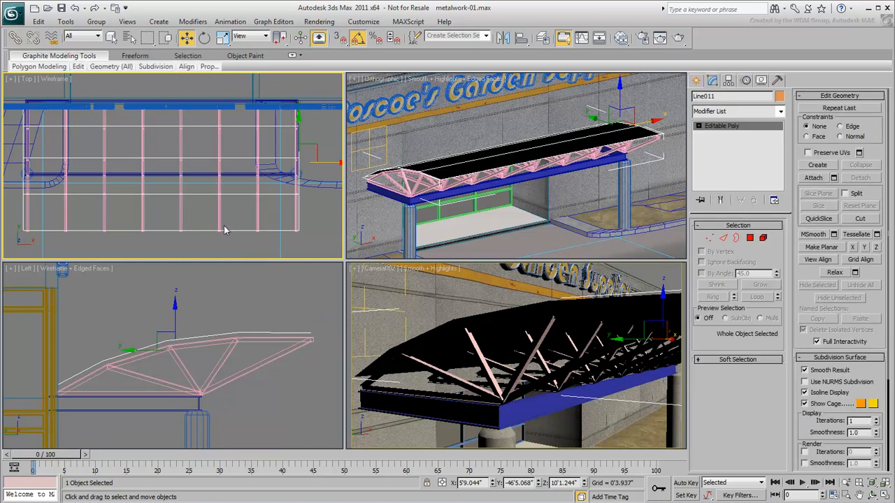
{"action": "mouse_move", "coordinate": [724, 237]}
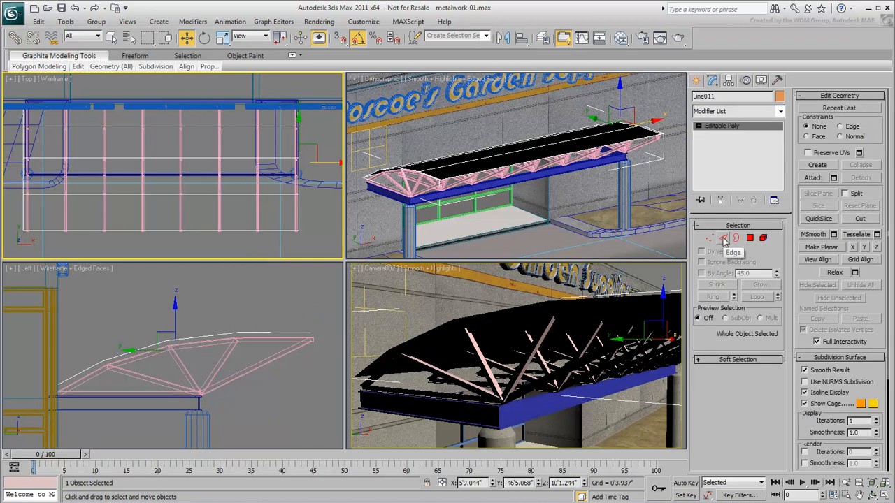
{"action": "left_click", "coordinate": [725, 238]}
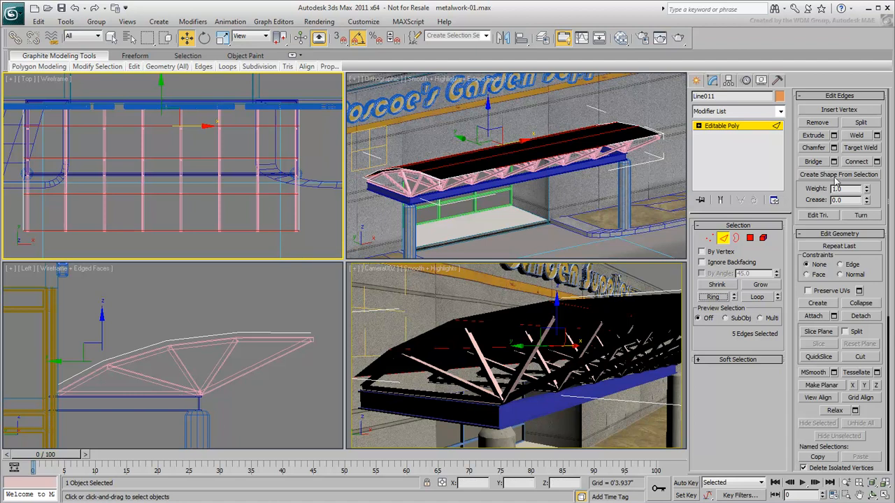
- Create a linear shape named I-Support from the five selected roof edges
{"action": "left_click", "coordinate": [839, 173]}
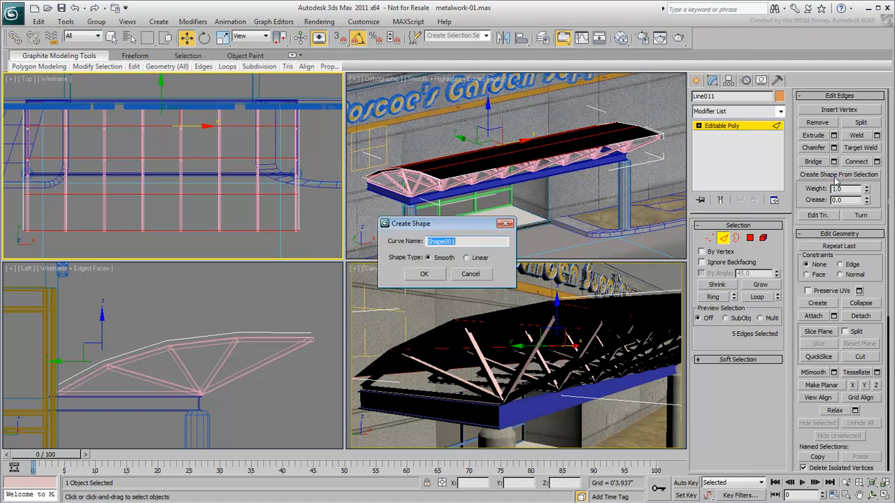
{"action": "type", "text": "I-s"}
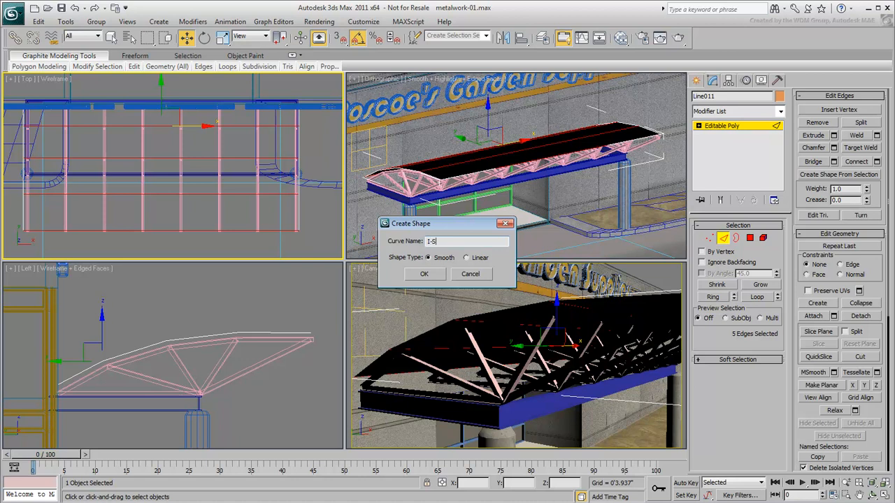
{"action": "type", "text": "Support"}
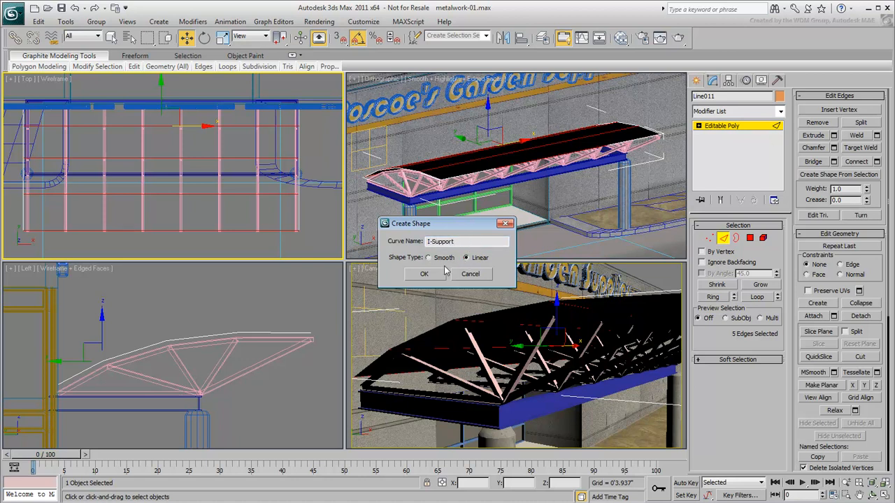
{"action": "left_click", "coordinate": [424, 272]}
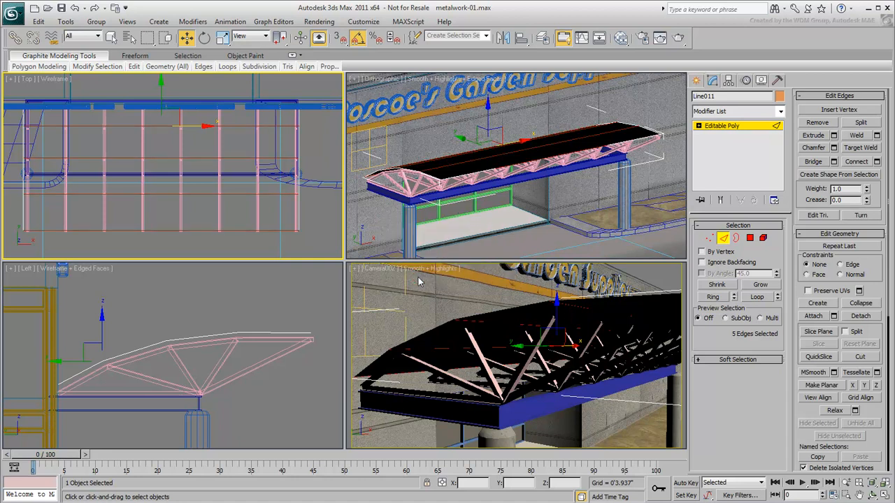
{"action": "mouse_move", "coordinate": [724, 238]}
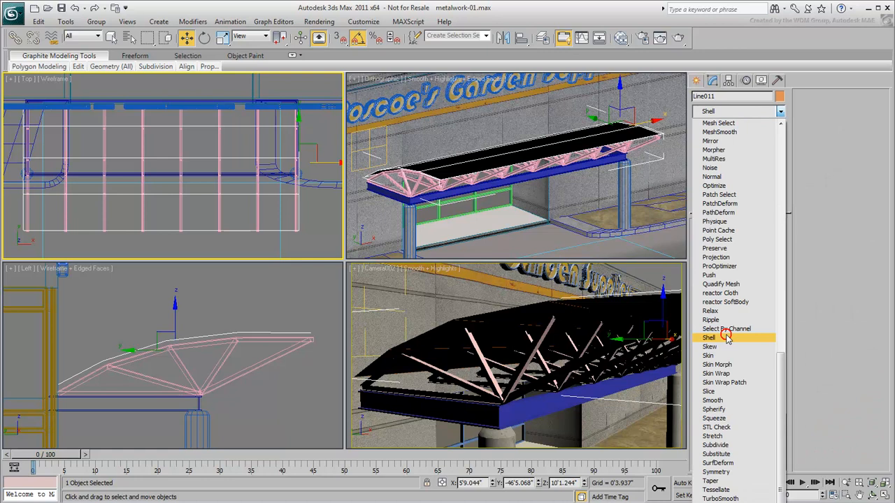
- Add a Shell modifier to the roof sheet so it has real thickness
{"action": "left_click", "coordinate": [709, 337]}
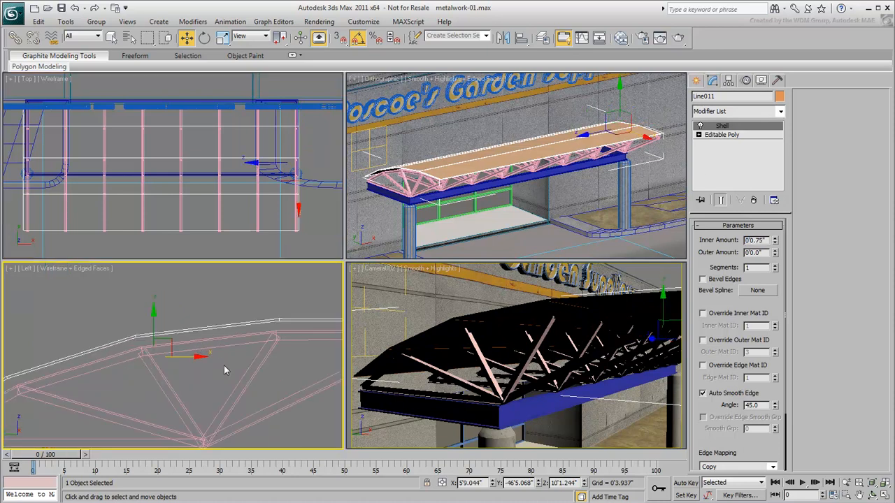
{"action": "left_click", "coordinate": [128, 36]}
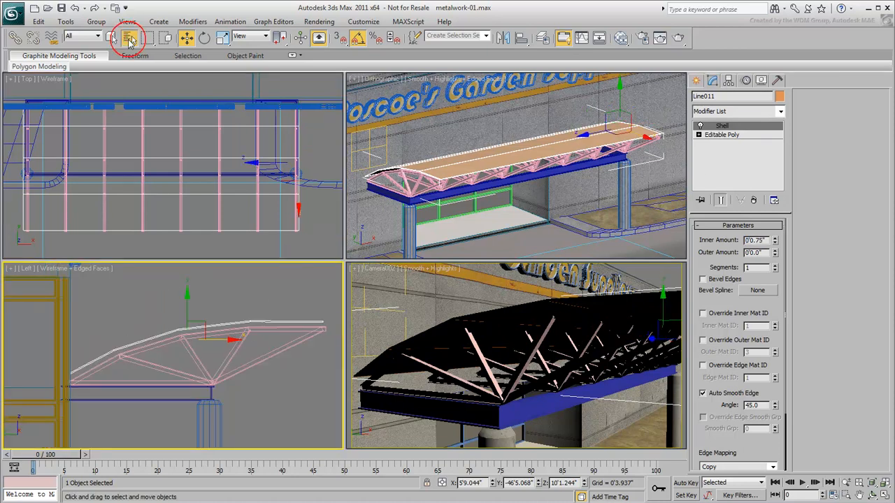
- Sweep a Wide Flange profile along I-Support at 90° to form purlin beams over the trusses
{"action": "left_click", "coordinate": [129, 37]}
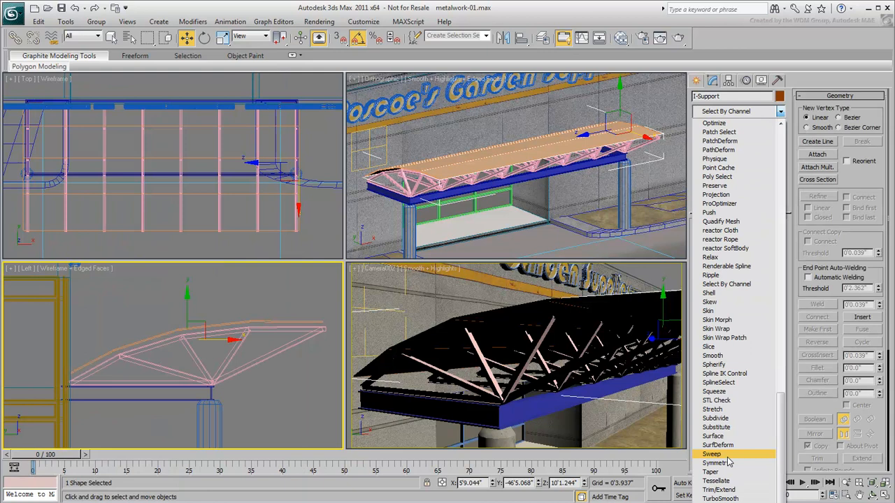
{"action": "left_click", "coordinate": [710, 453]}
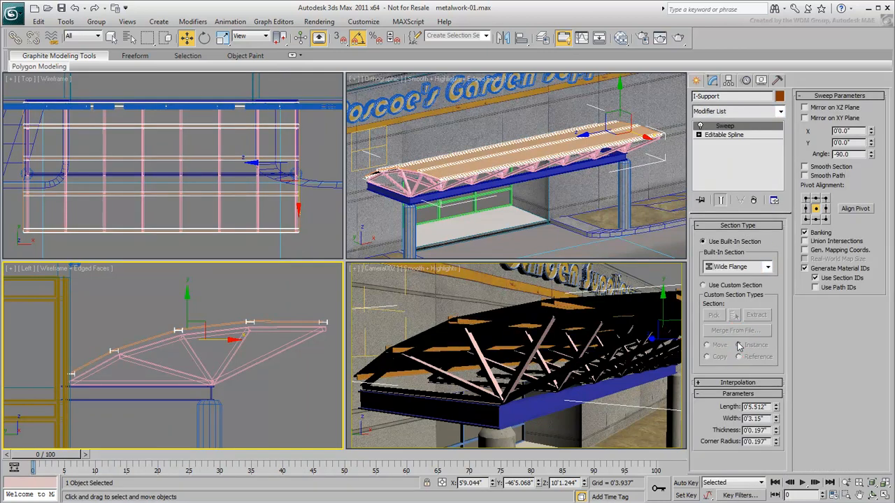
{"action": "left_click", "coordinate": [871, 151]}
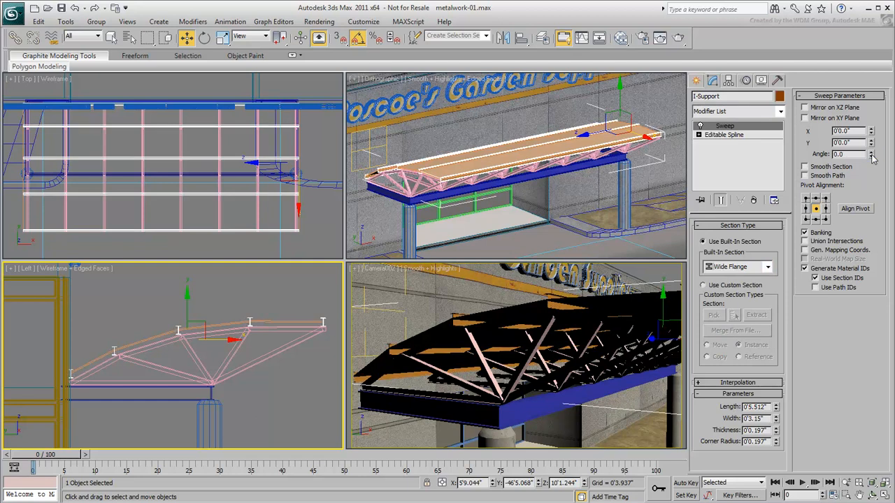
{"action": "left_click", "coordinate": [817, 224]}
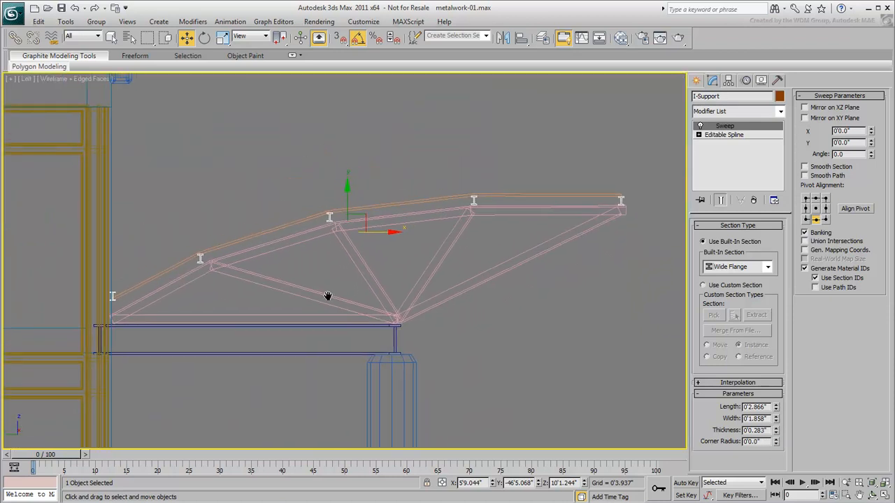
{"action": "left_click", "coordinate": [699, 134]}
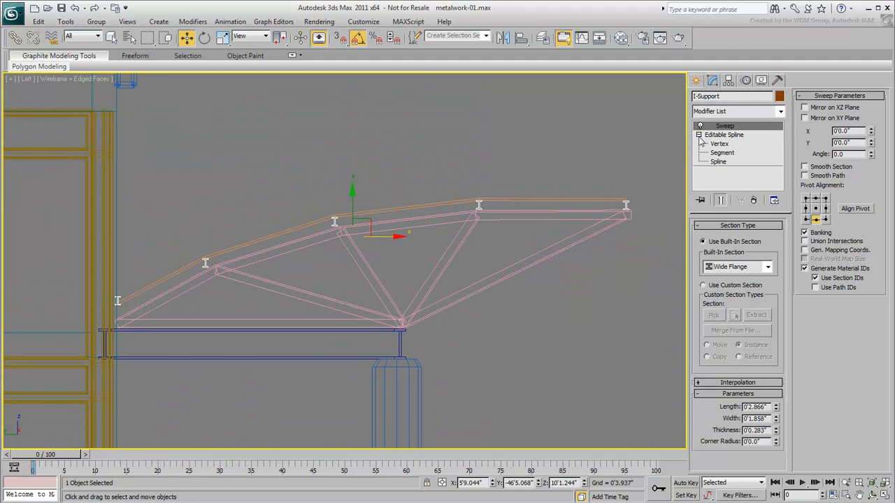
- Rotate individual I-Support splines so the purlins tilt with the truss slope, then select all truss and beam objects
{"action": "left_click", "coordinate": [718, 162]}
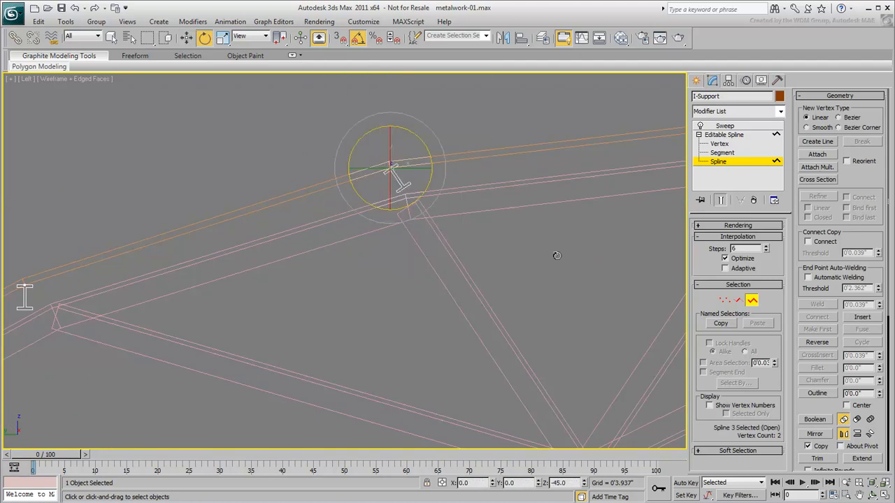
{"action": "left_click_drag", "start_coordinate": [391, 168], "coordinate": [455, 161]}
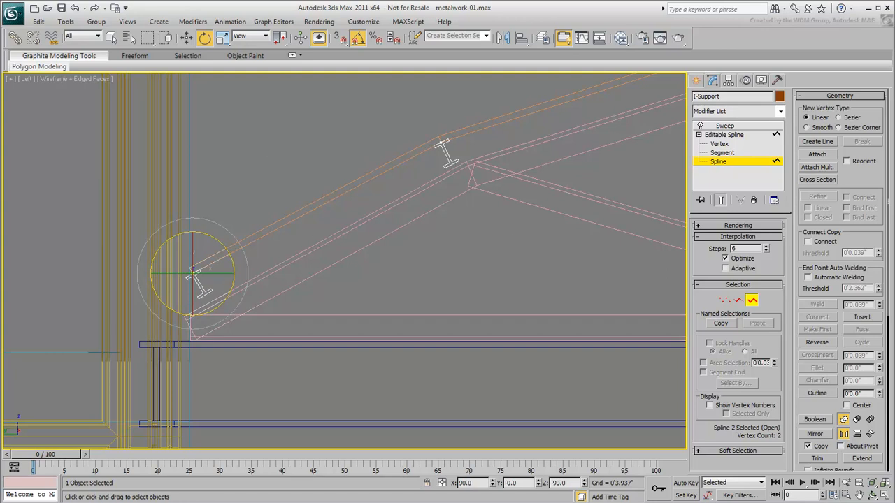
{"action": "left_click", "coordinate": [724, 126]}
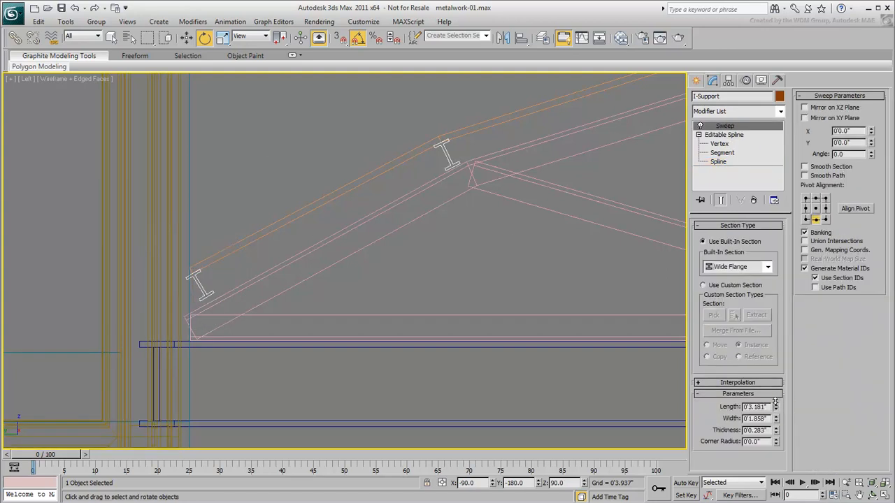
{"action": "left_click", "coordinate": [719, 163]}
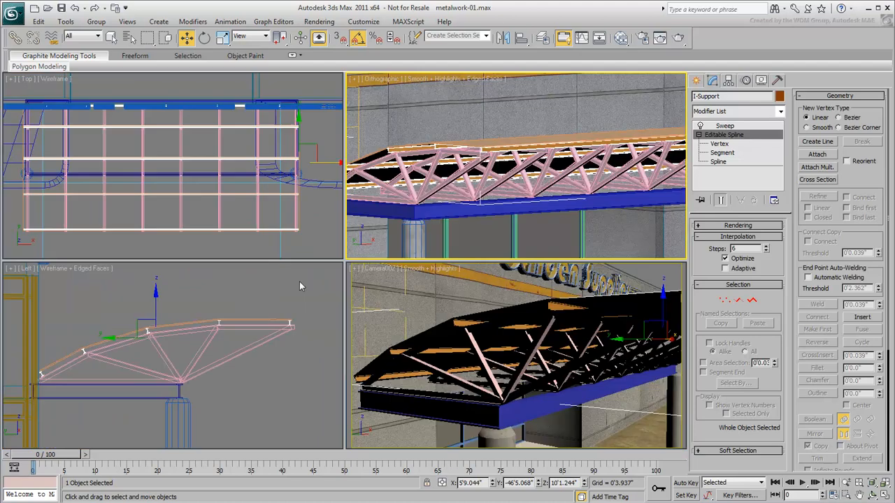
{"action": "left_click_drag", "start_coordinate": [301, 286], "coordinate": [44, 380]}
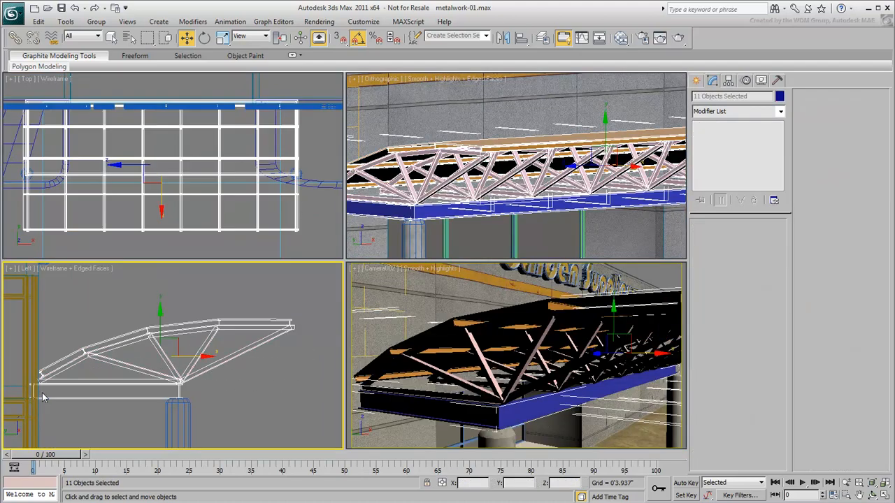
{"action": "mouse_move", "coordinate": [245, 321]}
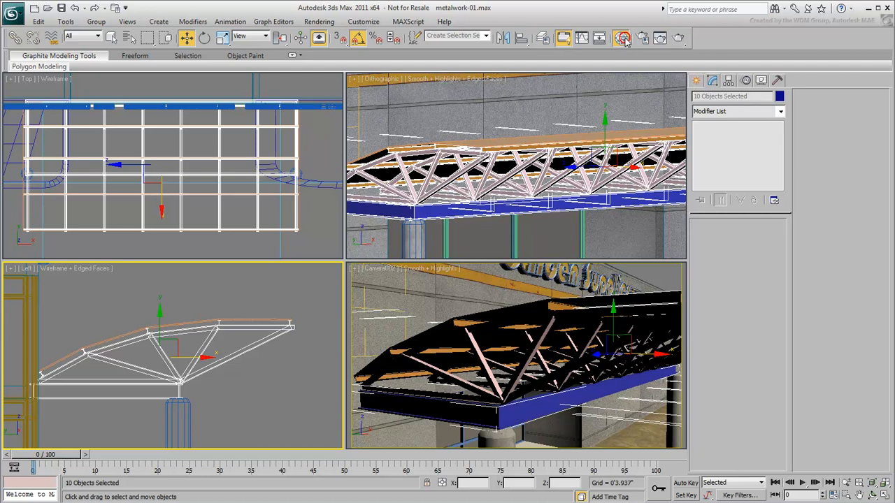
- Assign Blue Metal to the trusses and Corrugated Metal to the sheet in the Slate Material Editor
{"action": "left_click", "coordinate": [623, 37]}
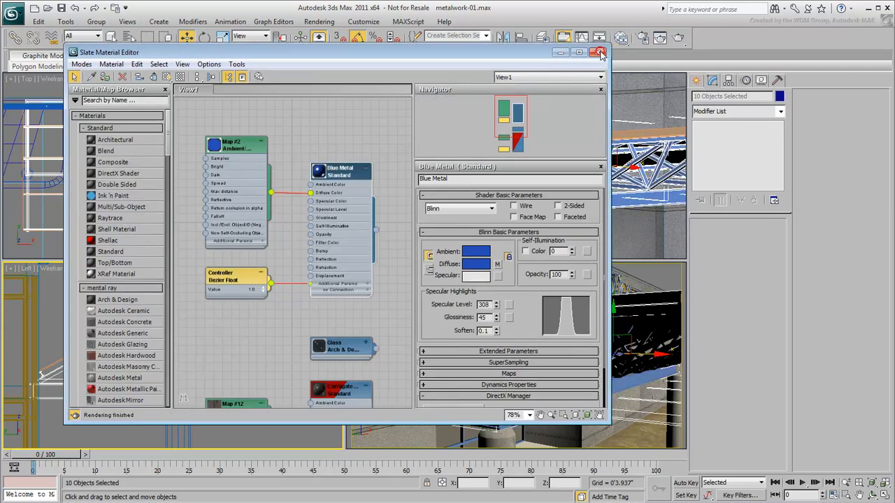
{"action": "left_click", "coordinate": [599, 53]}
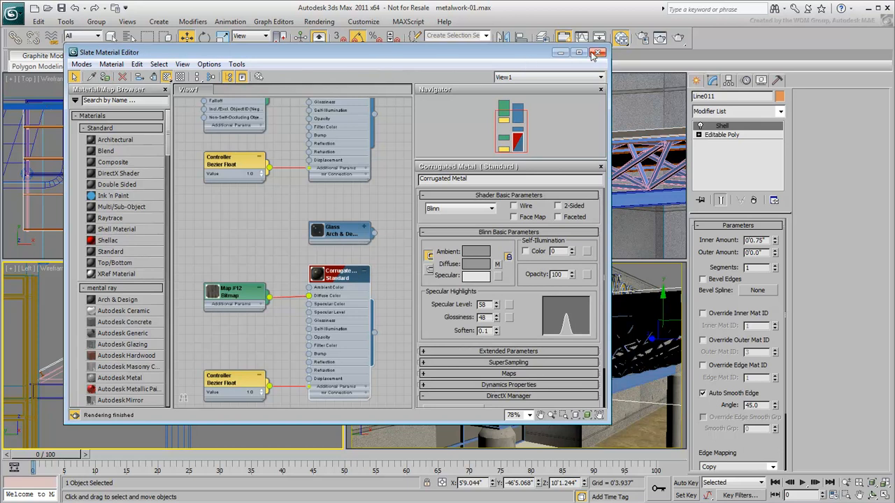
{"action": "left_click", "coordinate": [598, 53]}
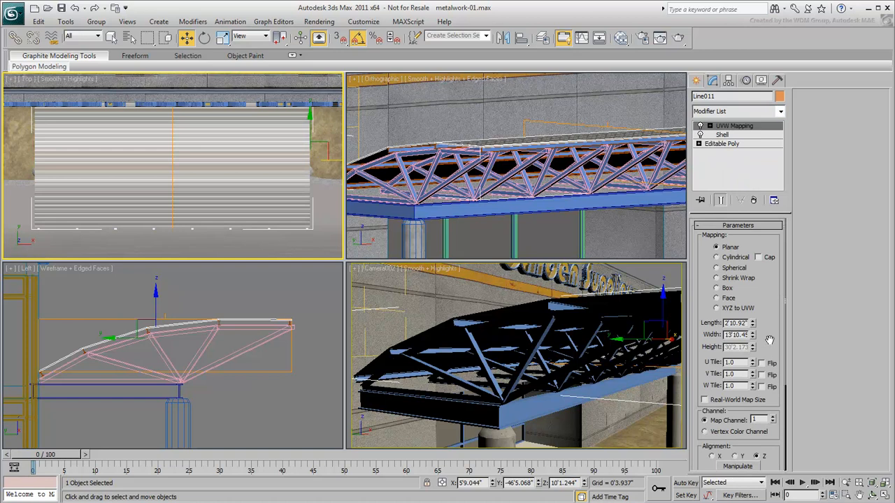
- View-align the sheet's planar UVW map and resize its length so the corrugations run vertically
{"action": "scroll", "scroll_direction": "down", "scroll_amount": 3}
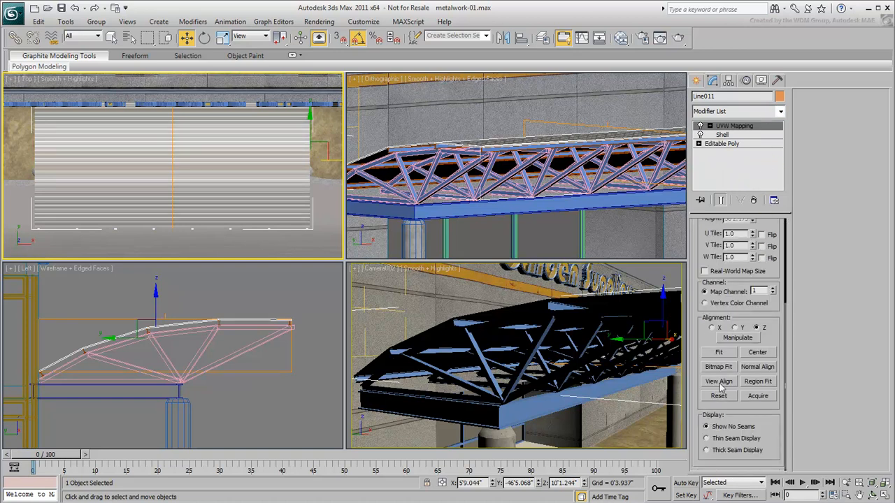
{"action": "left_click", "coordinate": [718, 380]}
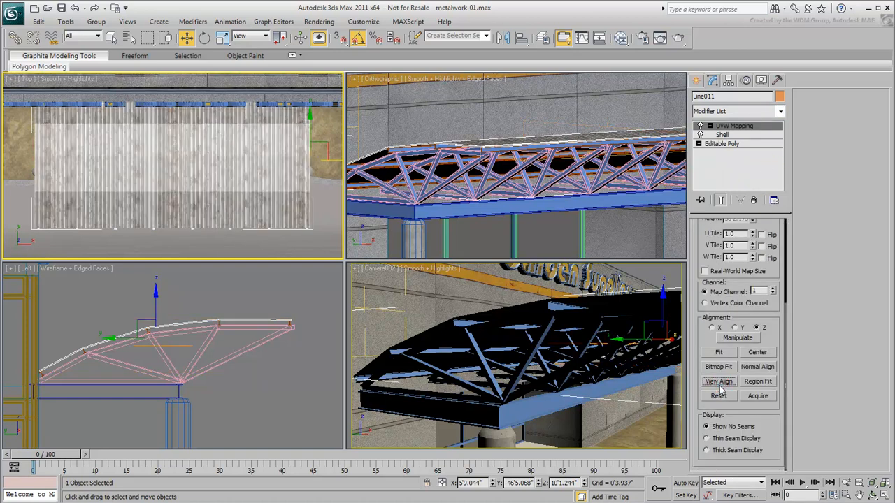
{"action": "scroll", "scroll_direction": "up", "scroll_amount": 3}
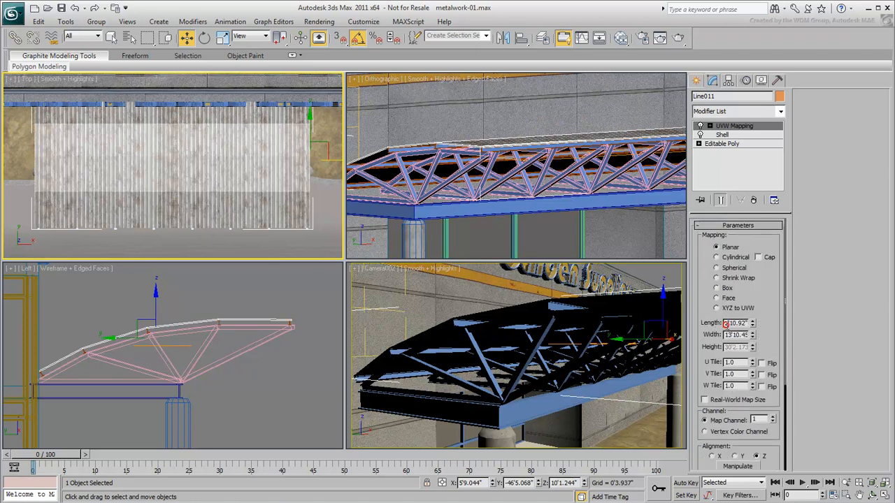
{"action": "triple_click", "coordinate": [734, 322]}
{"action": "type", "text": "90.0"}
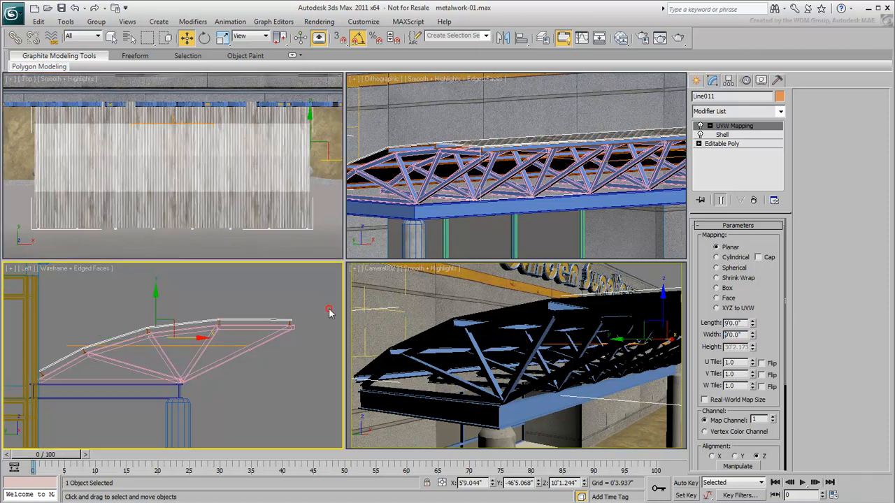
{"action": "left_click", "coordinate": [308, 307]}
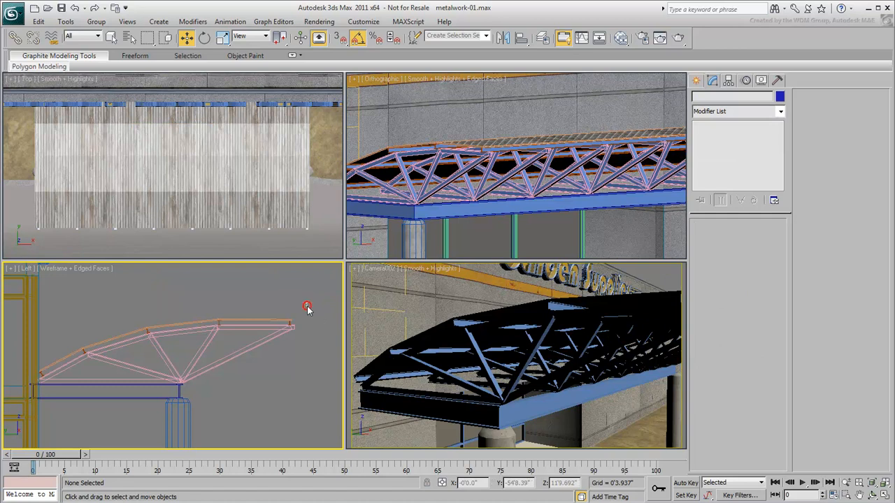
- Group all eleven canopy objects into a single group named Canopy
{"action": "left_click_drag", "start_coordinate": [307, 308], "coordinate": [48, 391]}
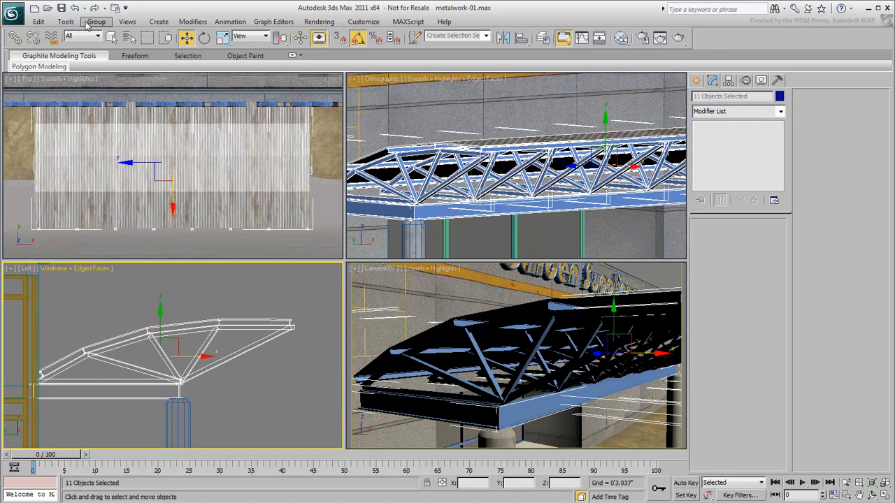
{"action": "left_click", "coordinate": [95, 21]}
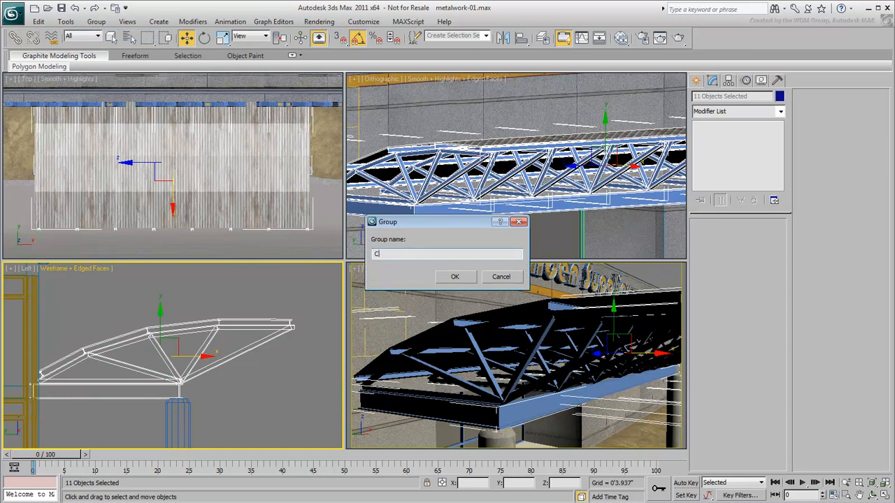
{"action": "left_click", "coordinate": [455, 277]}
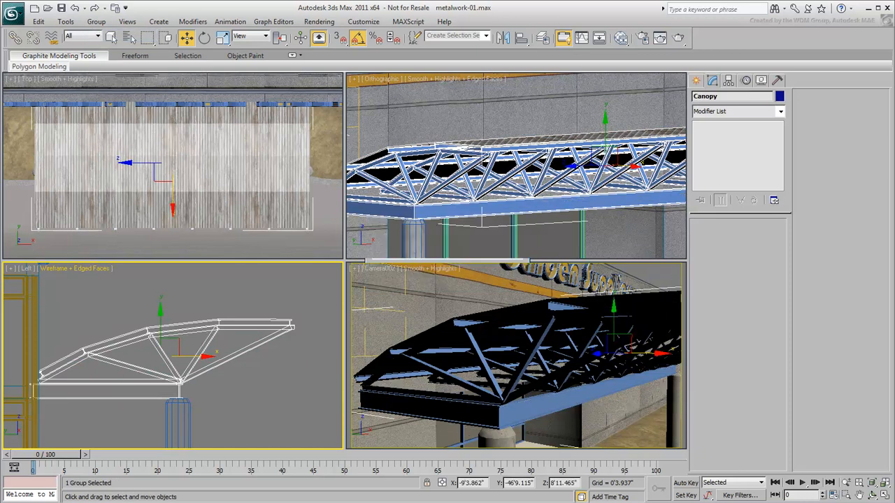